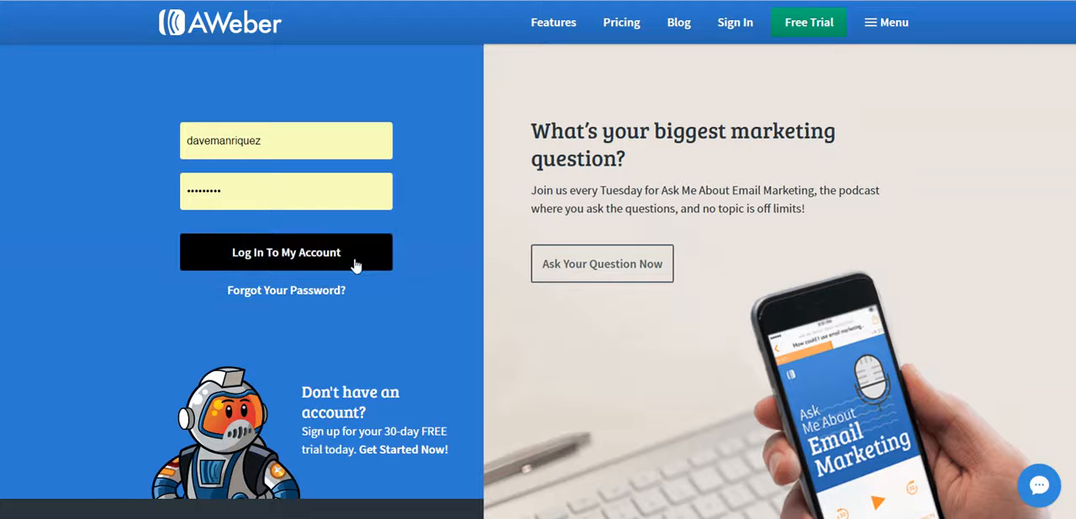
- Log in and switch the working list to Four Percent Free Members
click(285, 252)
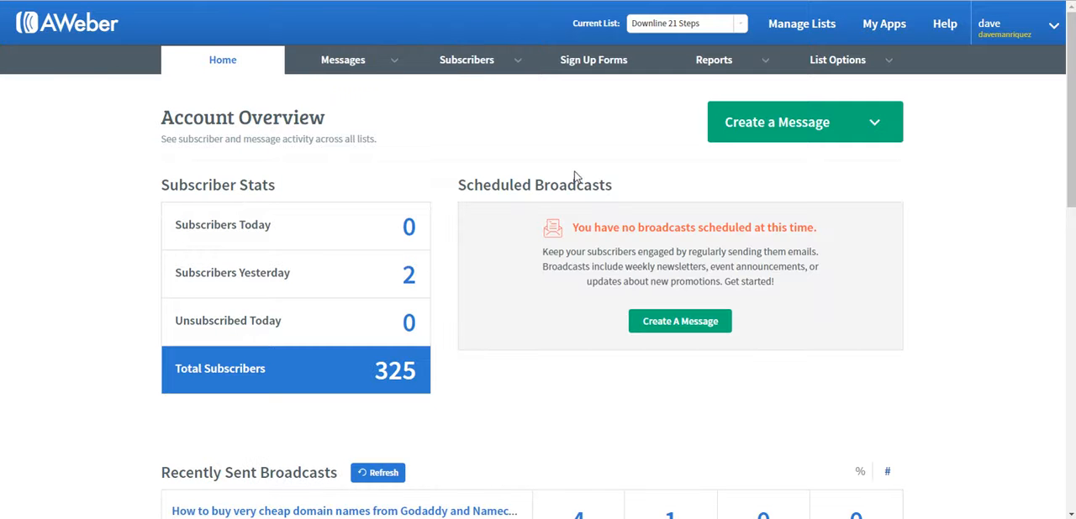
mouse_move(460, 158)
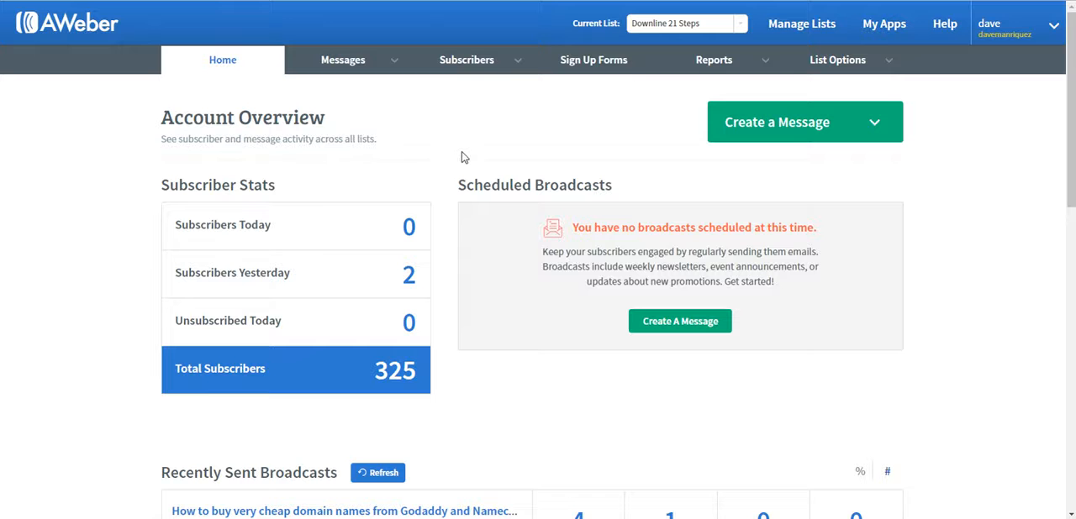
mouse_move(450, 150)
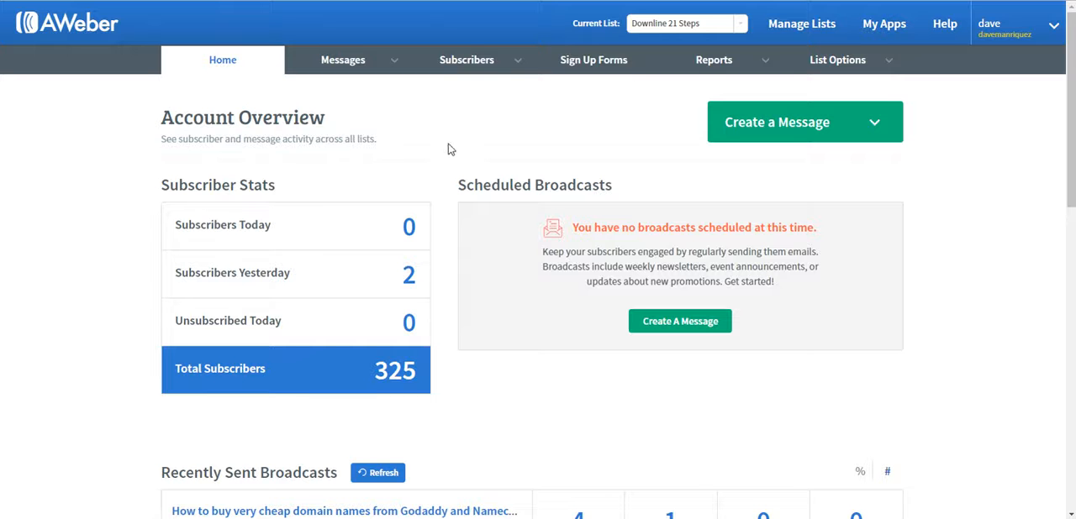
mouse_move(625, 90)
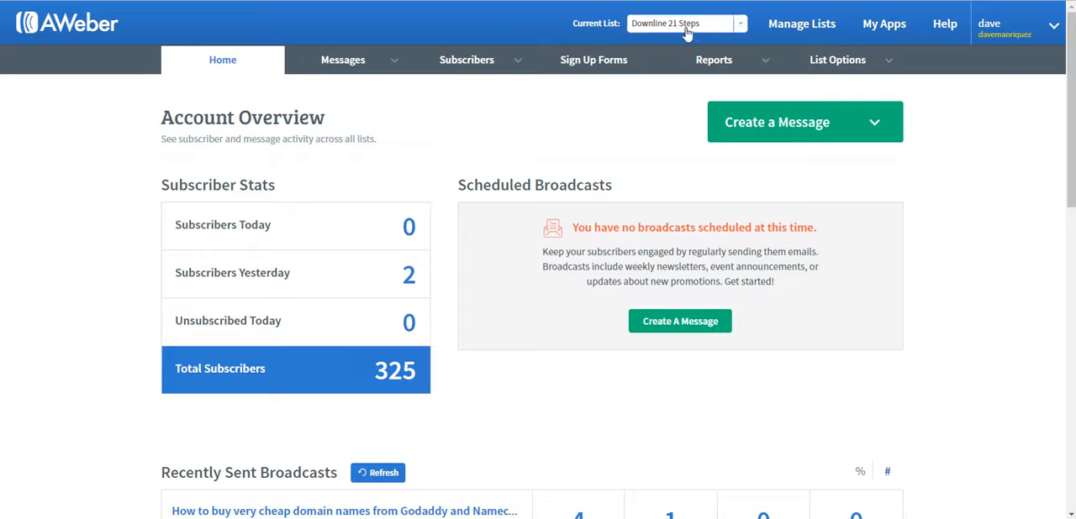
mouse_move(672, 44)
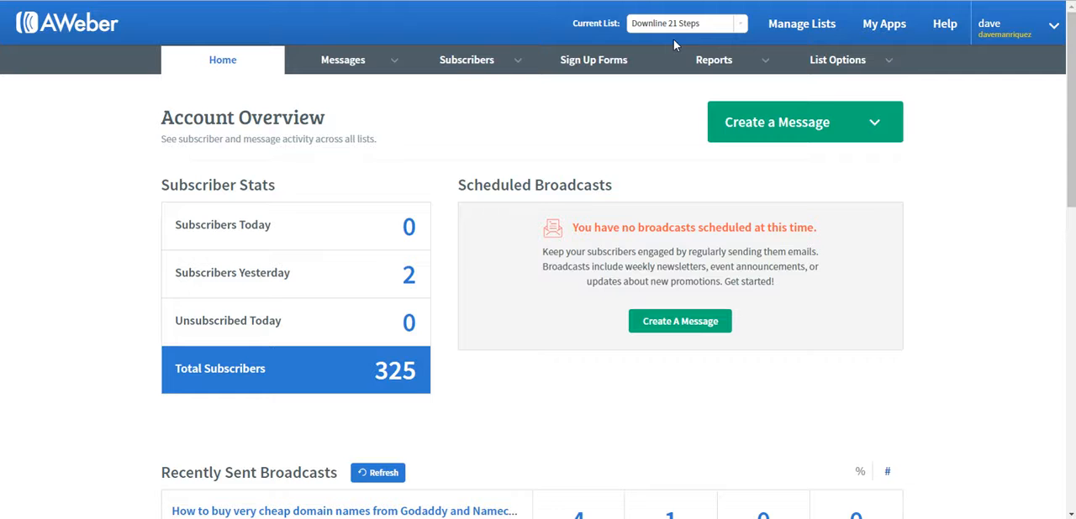
click(686, 23)
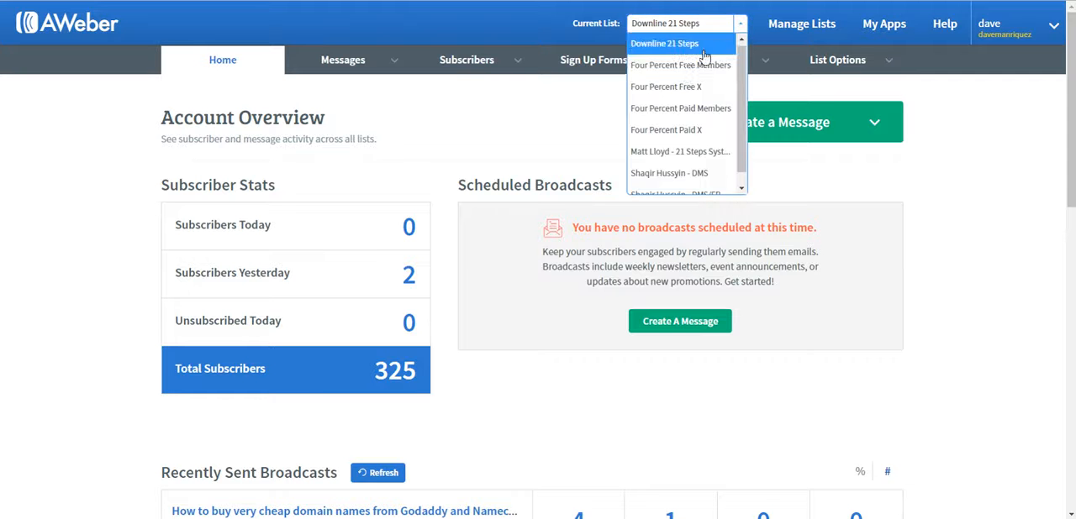
mouse_move(680, 64)
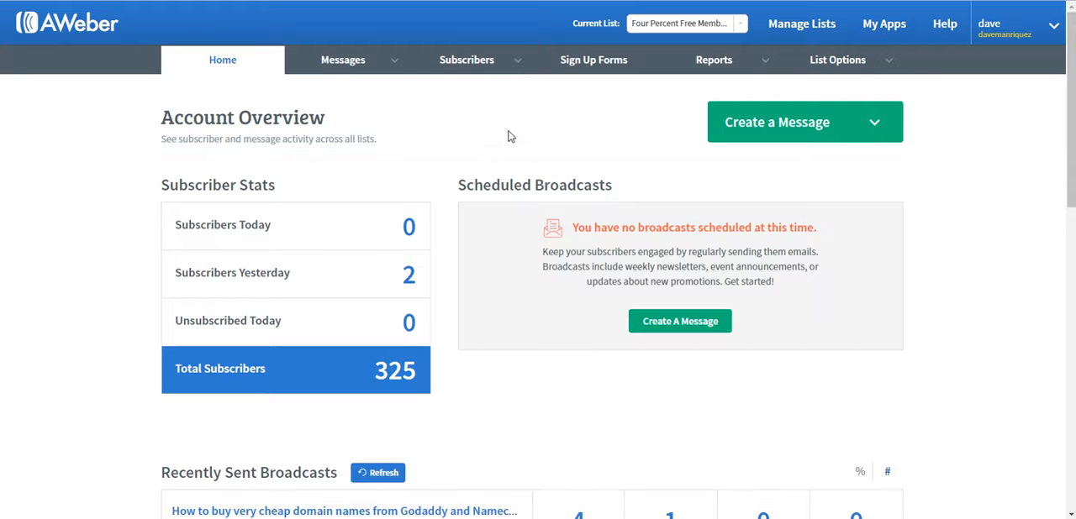
- Go to the Campaigns page from the Messages menu
click(343, 60)
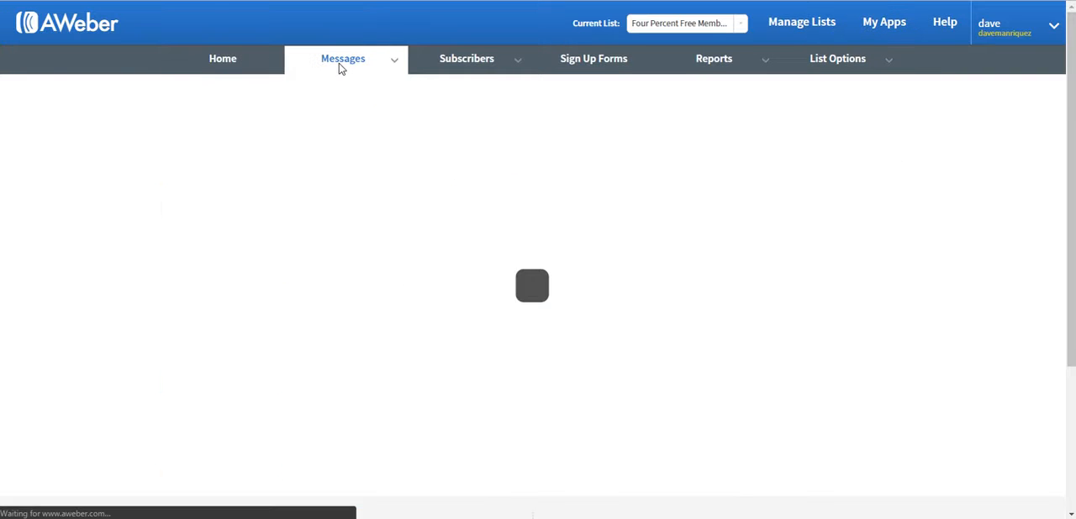
click(343, 57)
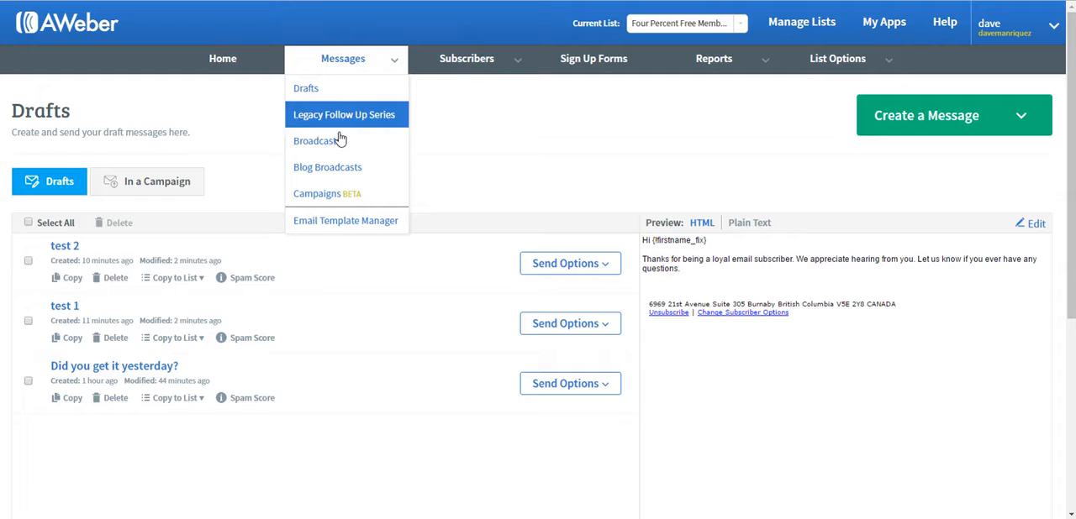
mouse_move(326, 194)
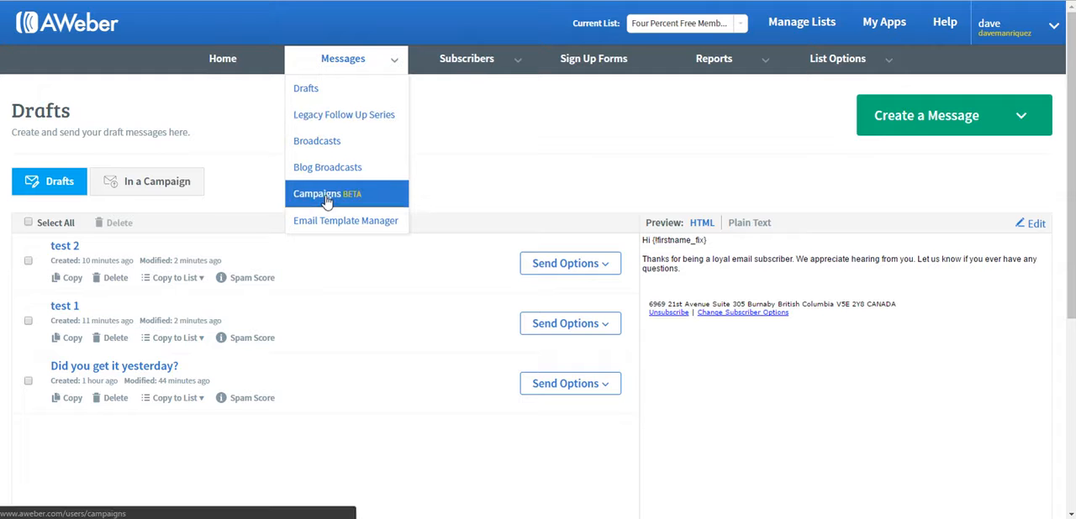
click(326, 195)
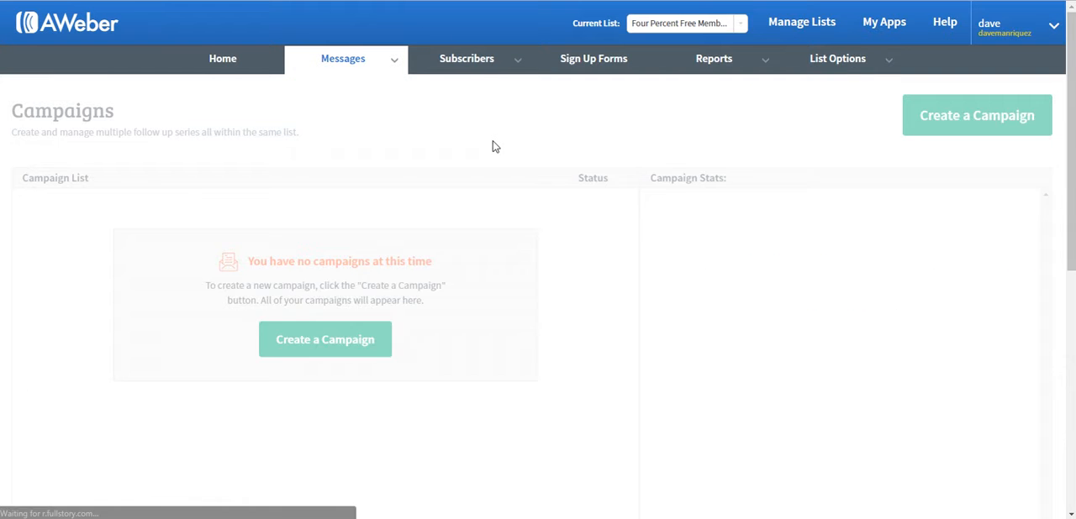
click(342, 57)
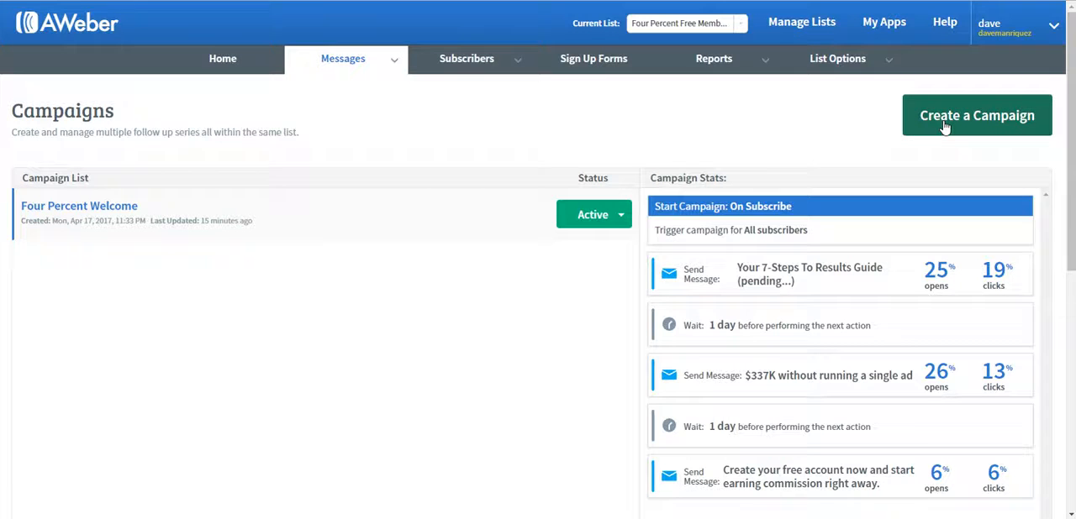
- Create a new campaign named 'demo test'
click(975, 114)
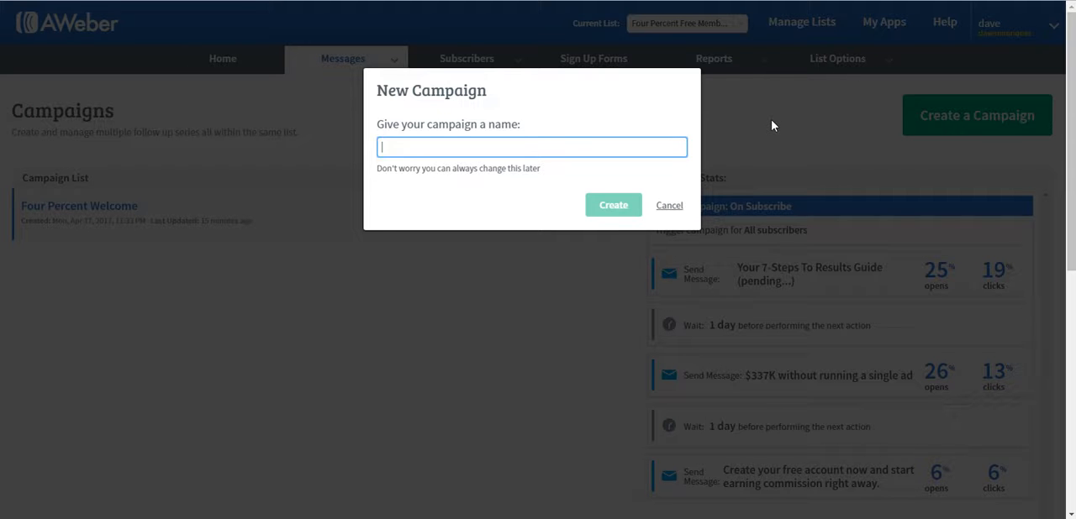
text(demo test)
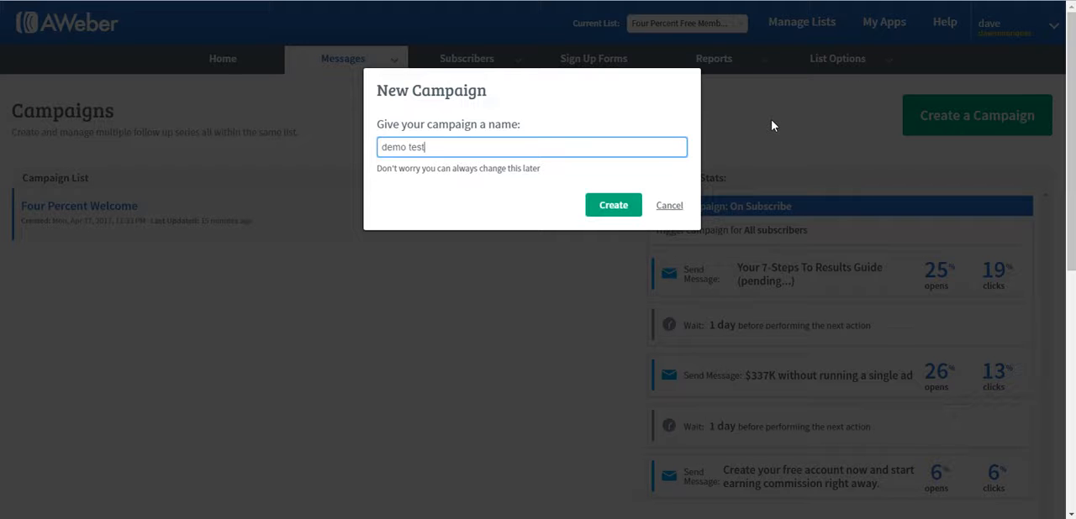
click(612, 205)
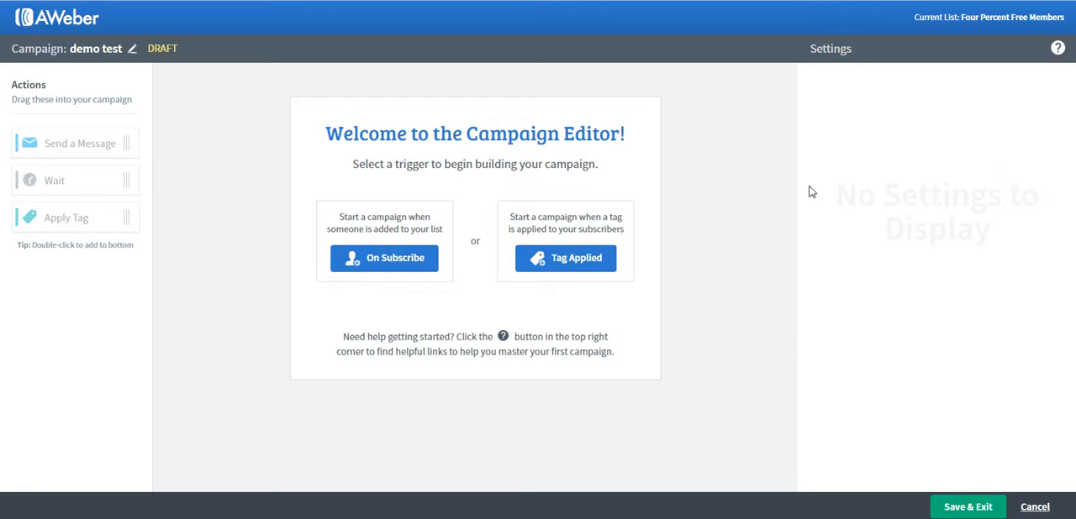
mouse_move(750, 165)
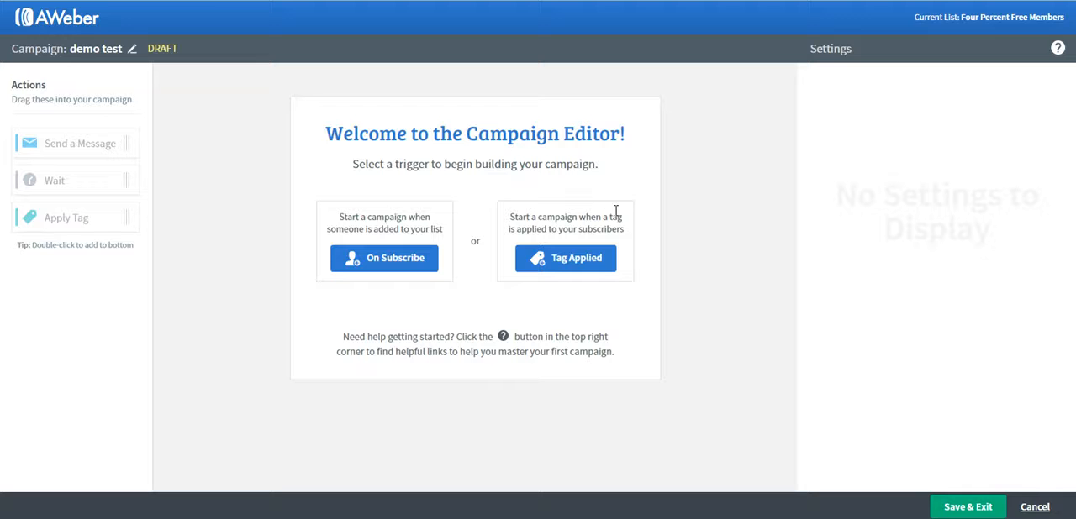
mouse_move(669, 131)
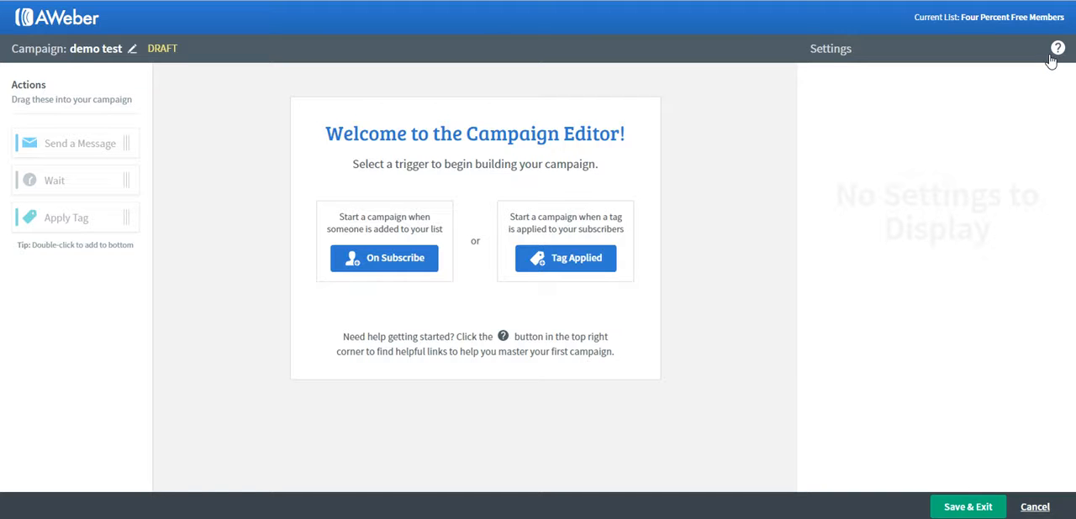
mouse_move(649, 195)
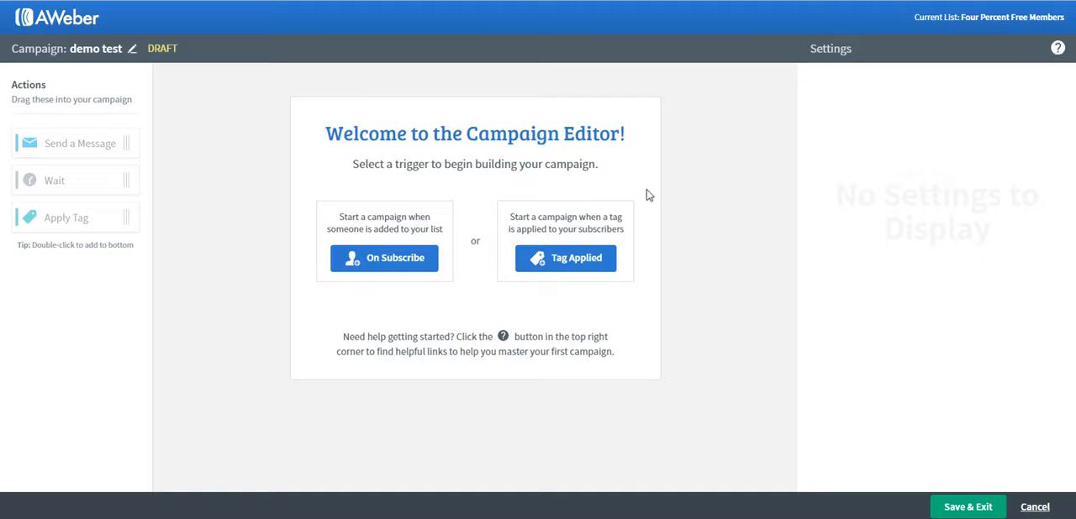
mouse_move(672, 200)
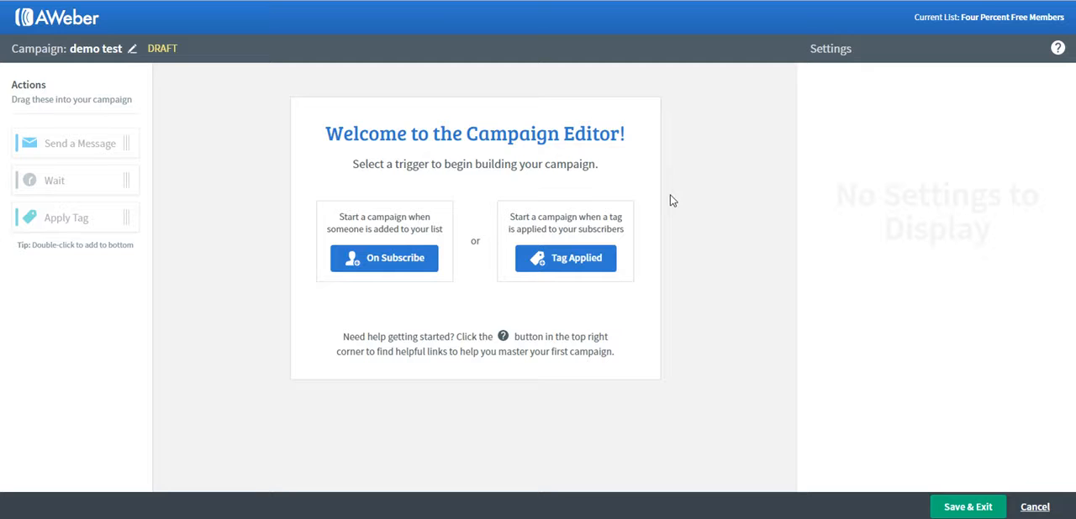
mouse_move(390, 284)
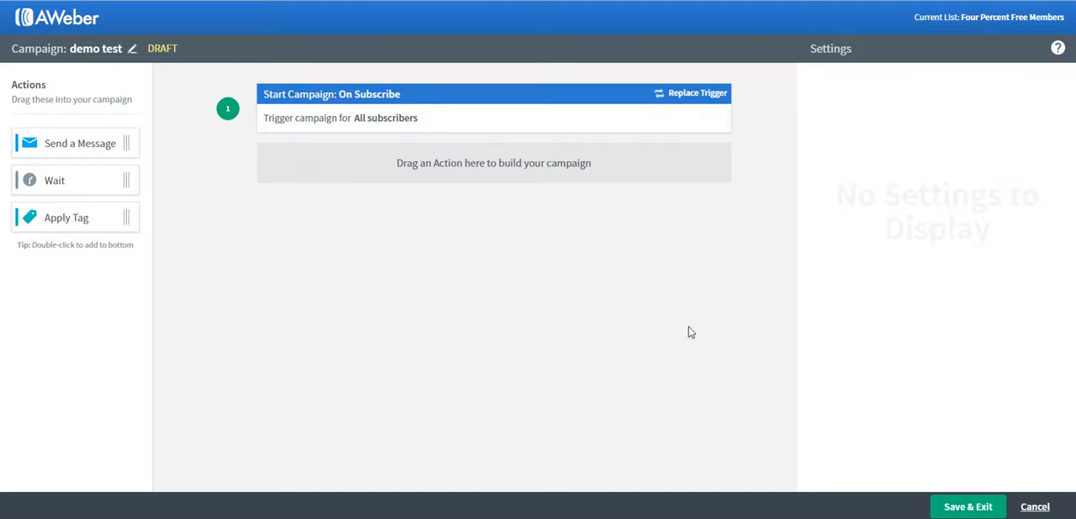
mouse_move(316, 252)
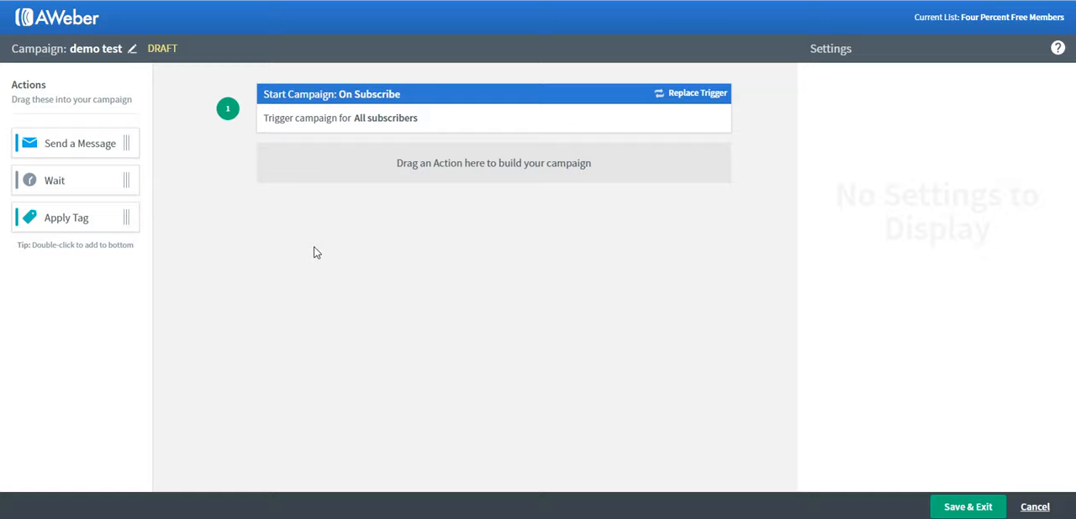
mouse_move(286, 209)
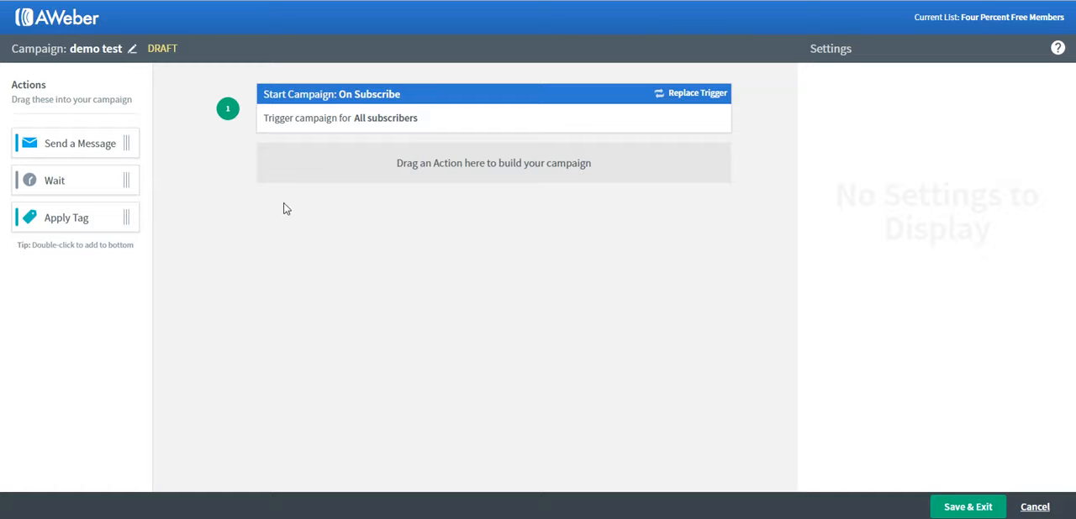
mouse_move(282, 262)
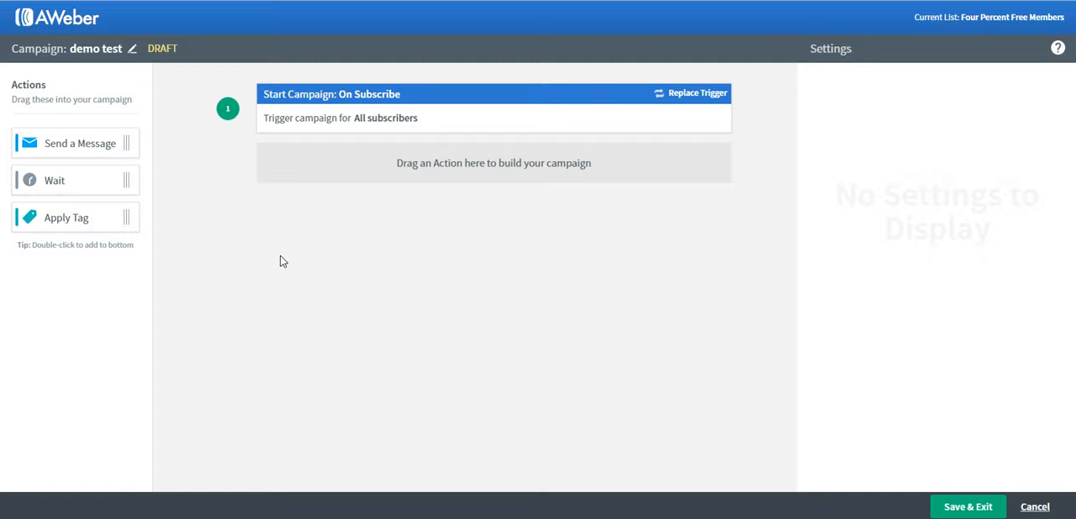
mouse_move(187, 208)
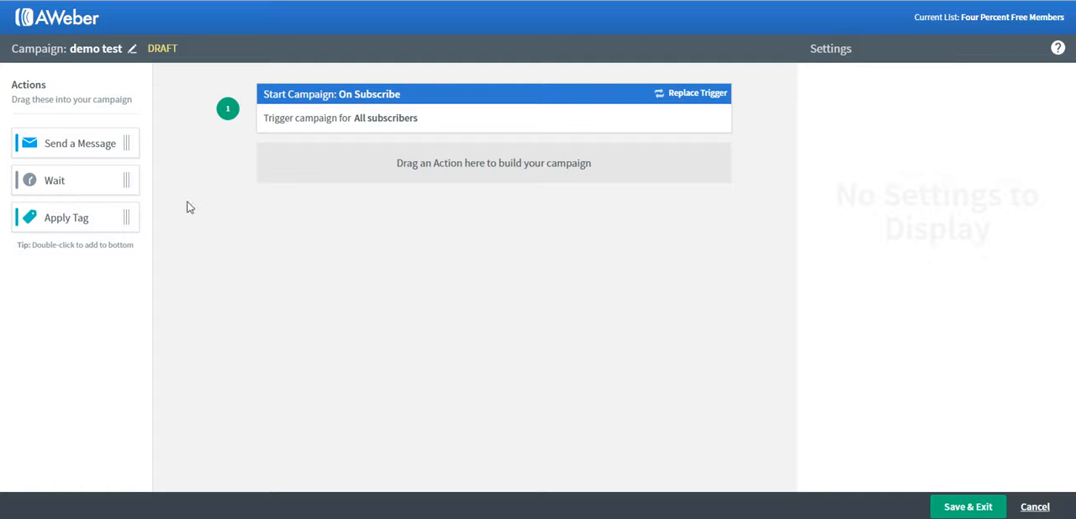
mouse_move(202, 205)
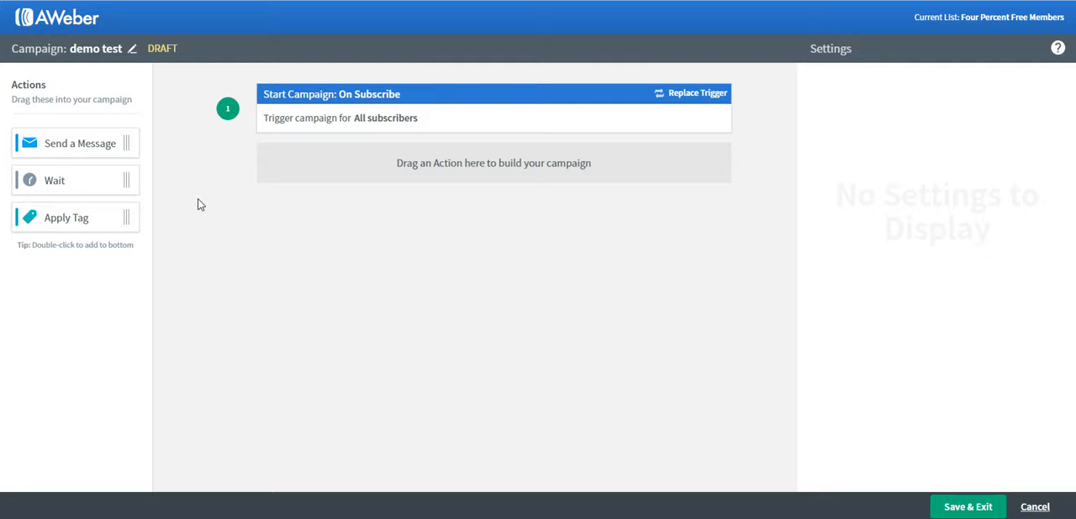
mouse_move(343, 229)
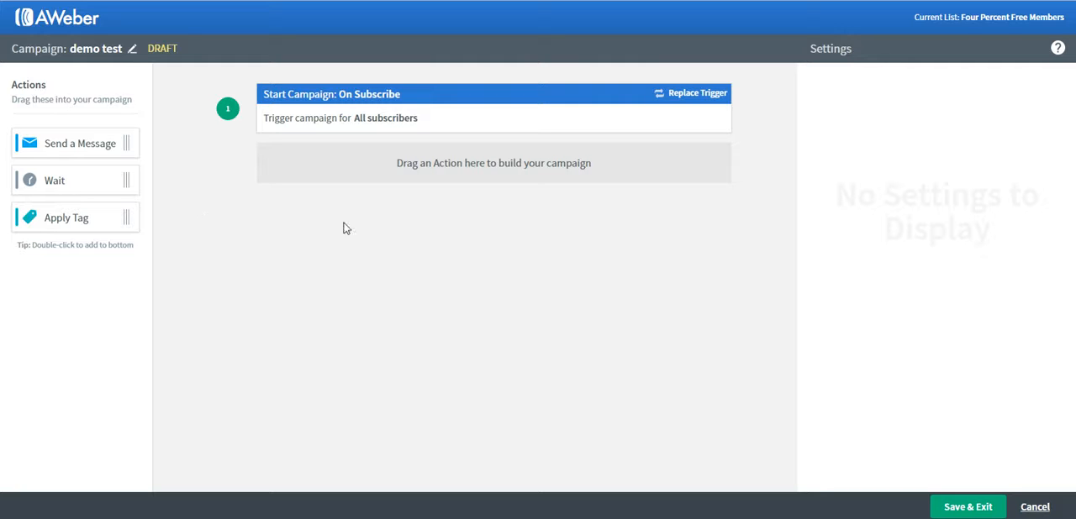
mouse_move(1032, 91)
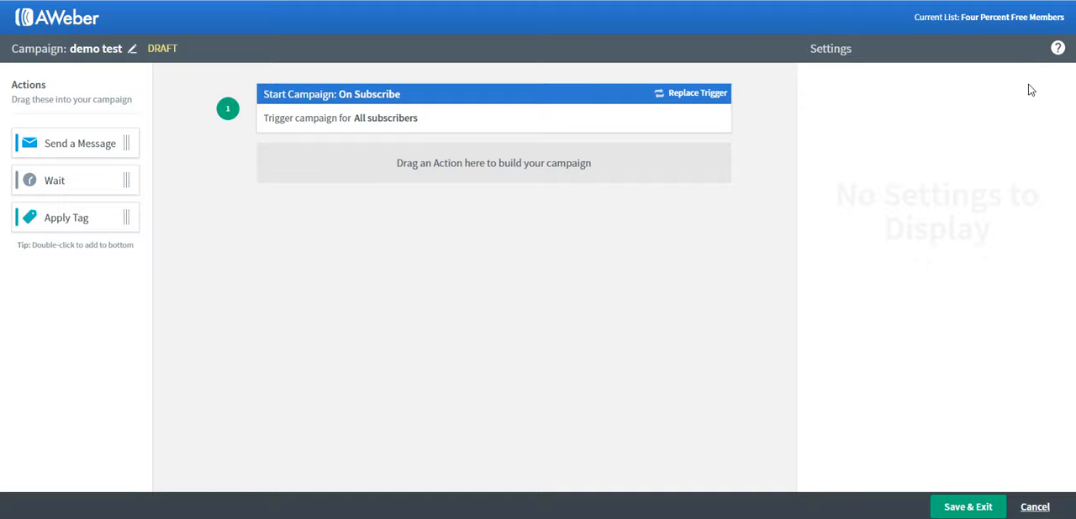
mouse_move(239, 258)
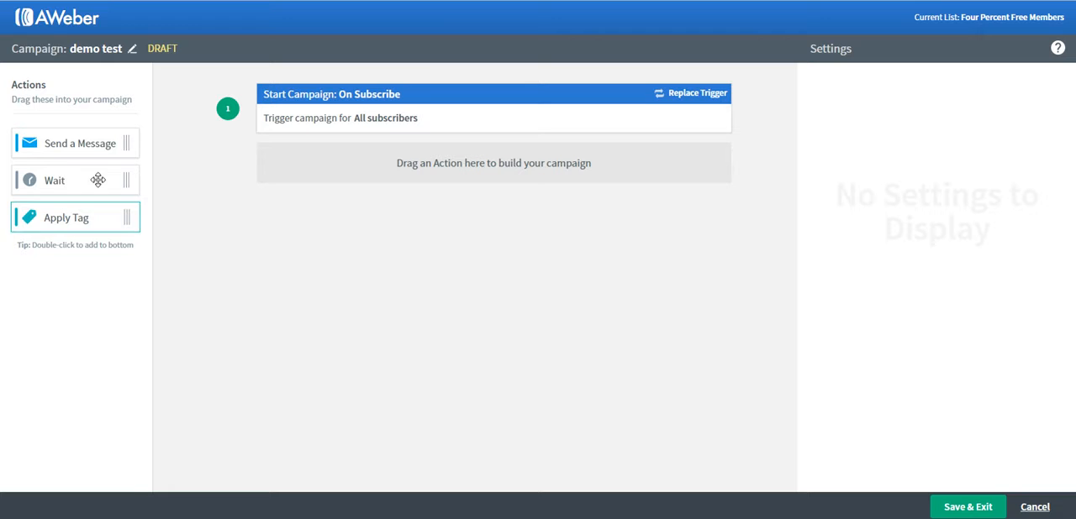
mouse_move(198, 225)
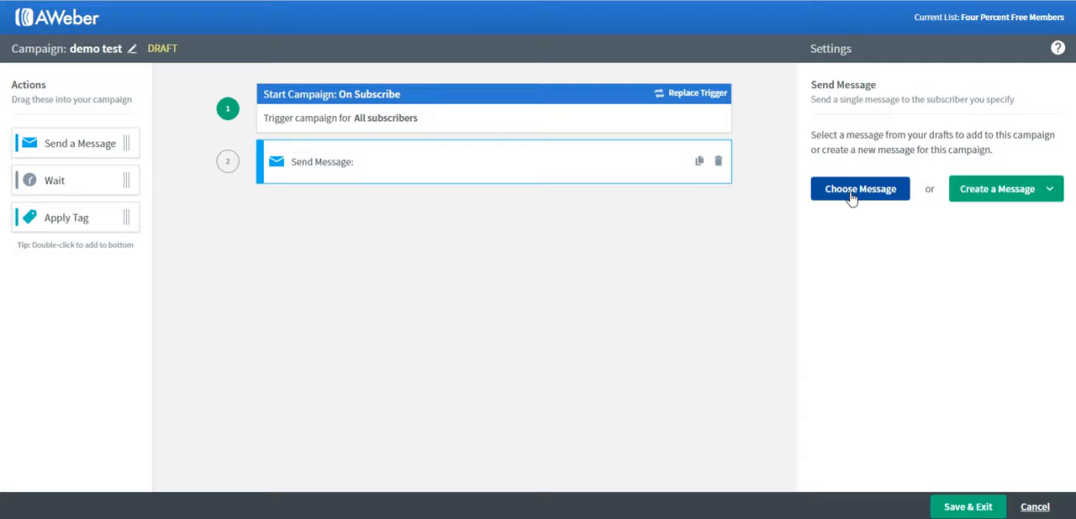
- Assign draft 'test 1' to the first Send Message and 'test 2' to the second
click(859, 188)
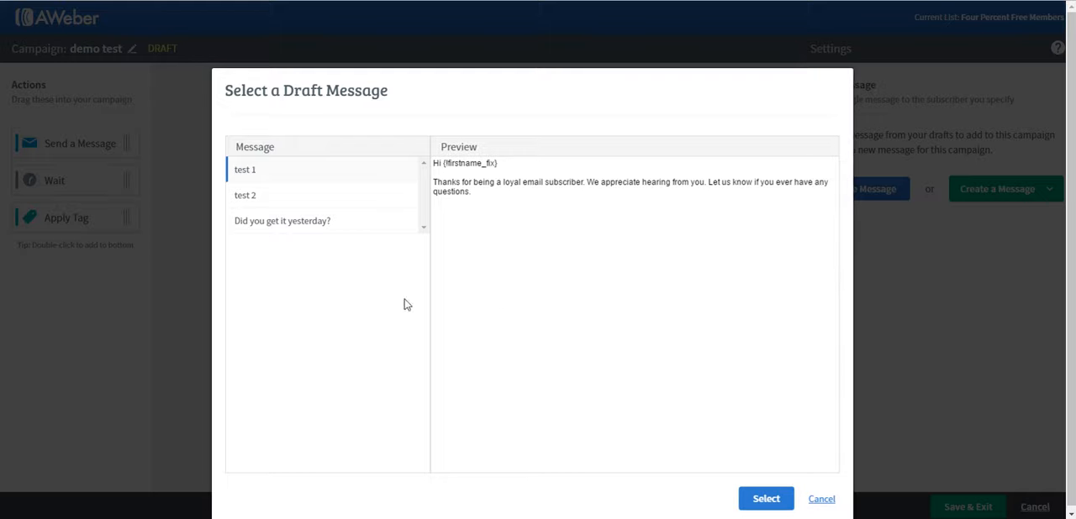
mouse_move(568, 303)
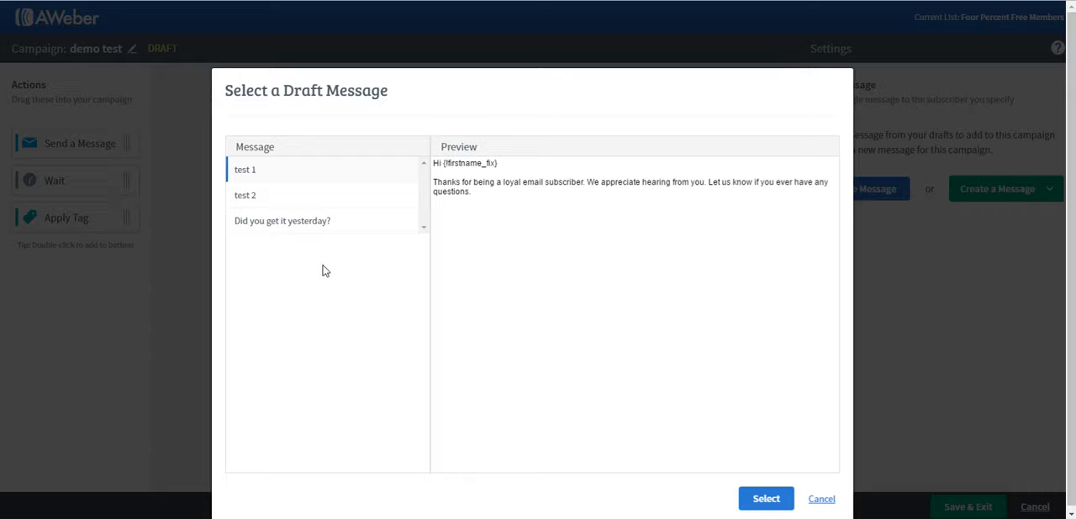
mouse_move(293, 178)
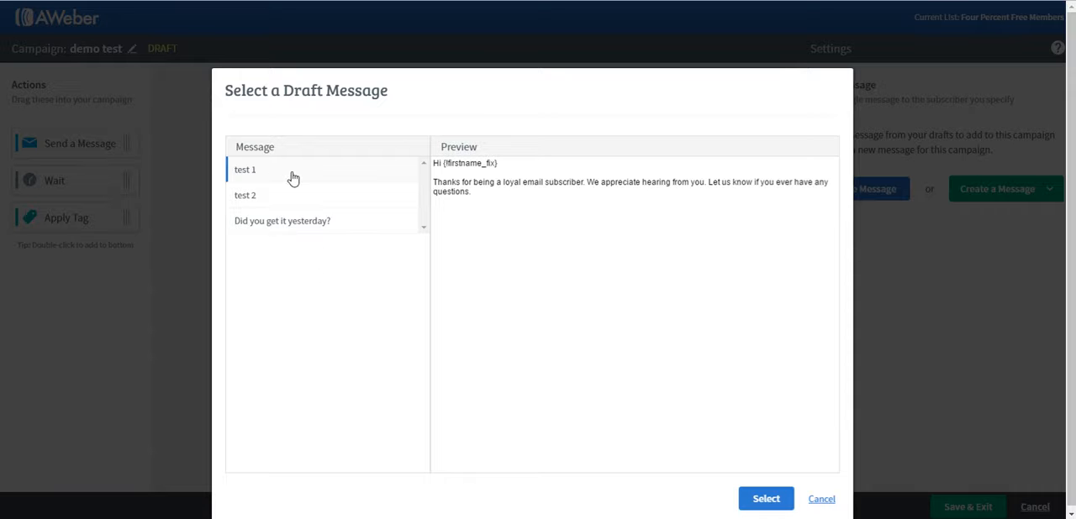
click(765, 497)
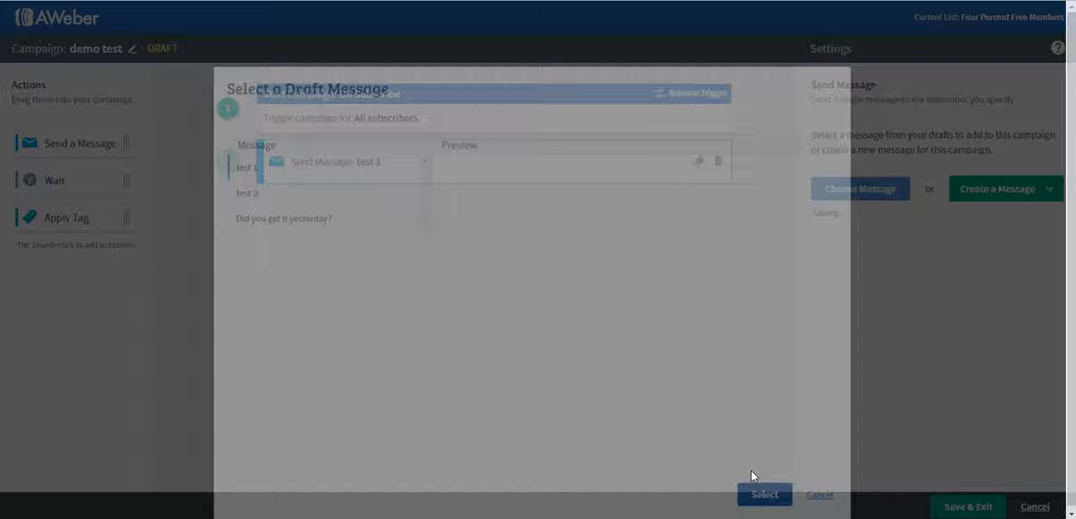
click(763, 494)
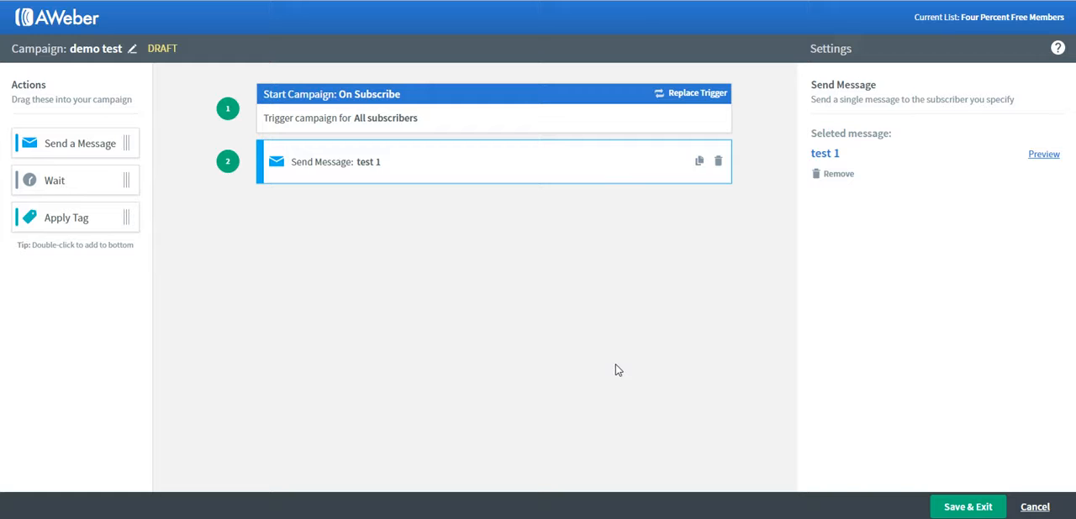
mouse_move(520, 272)
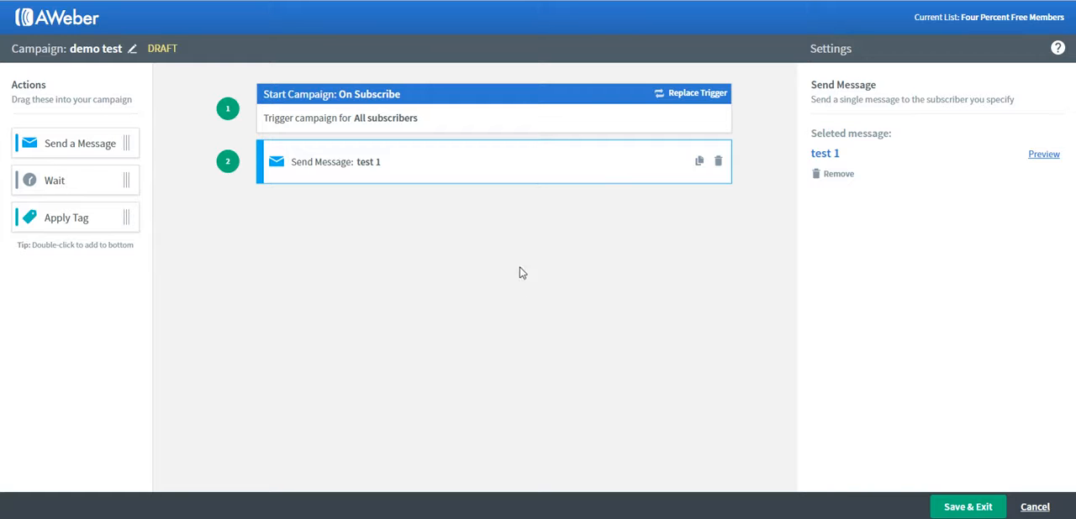
mouse_move(191, 238)
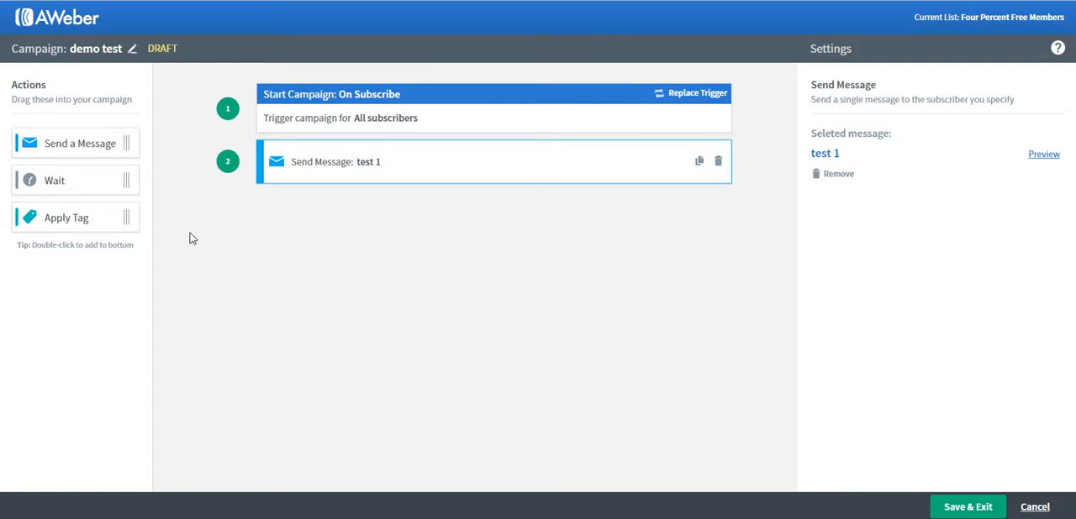
mouse_move(208, 198)
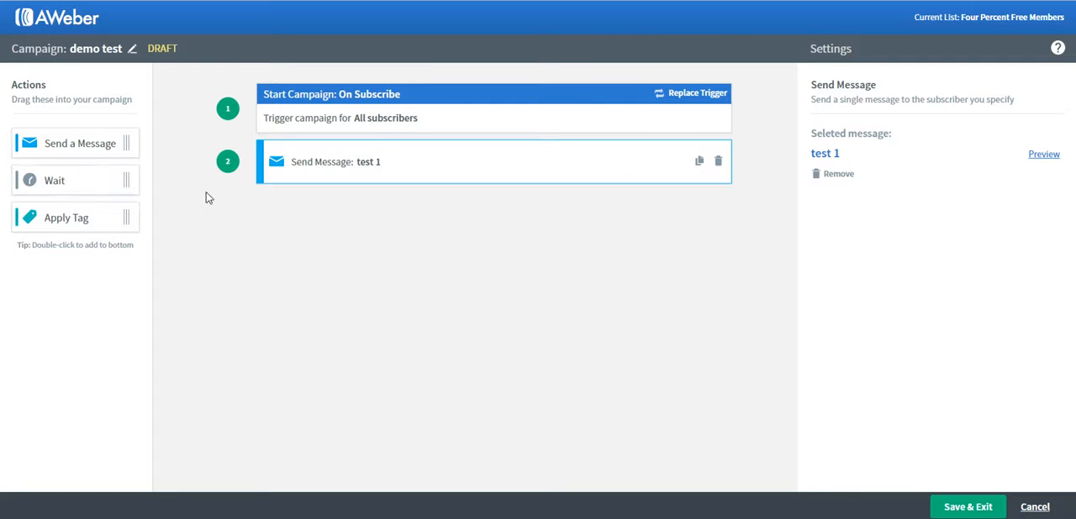
mouse_move(97, 180)
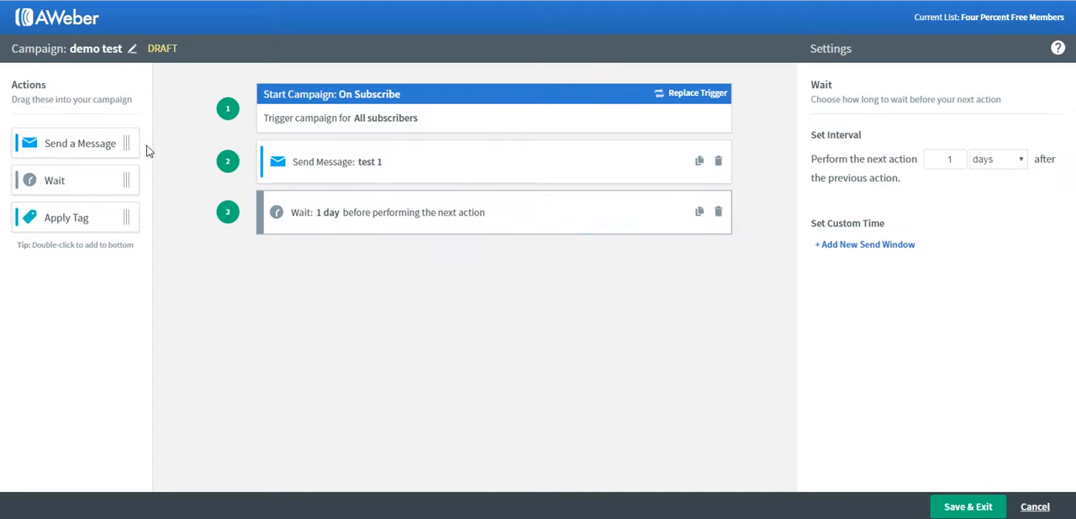
mouse_move(84, 145)
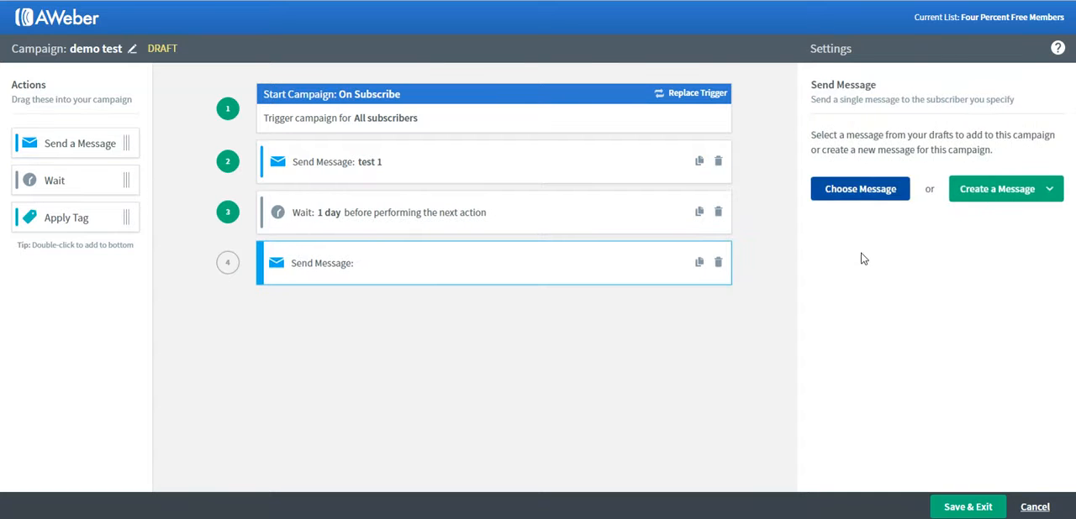
click(859, 189)
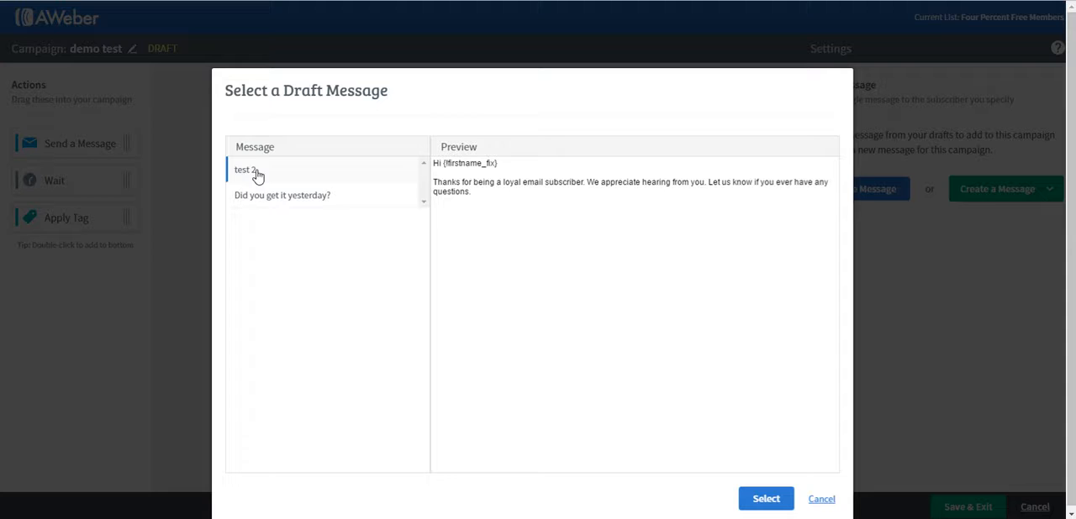
click(764, 497)
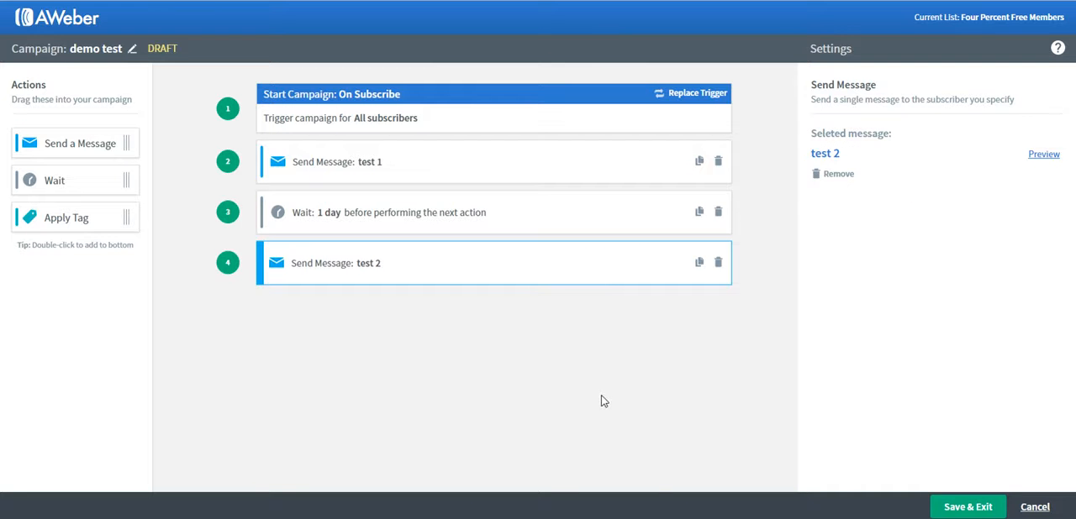
mouse_move(617, 377)
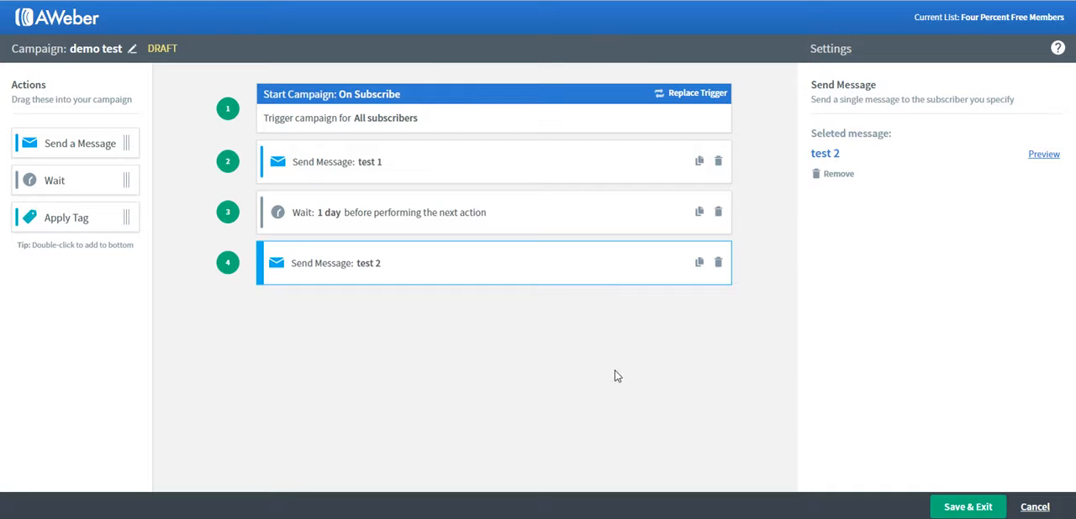
mouse_move(542, 316)
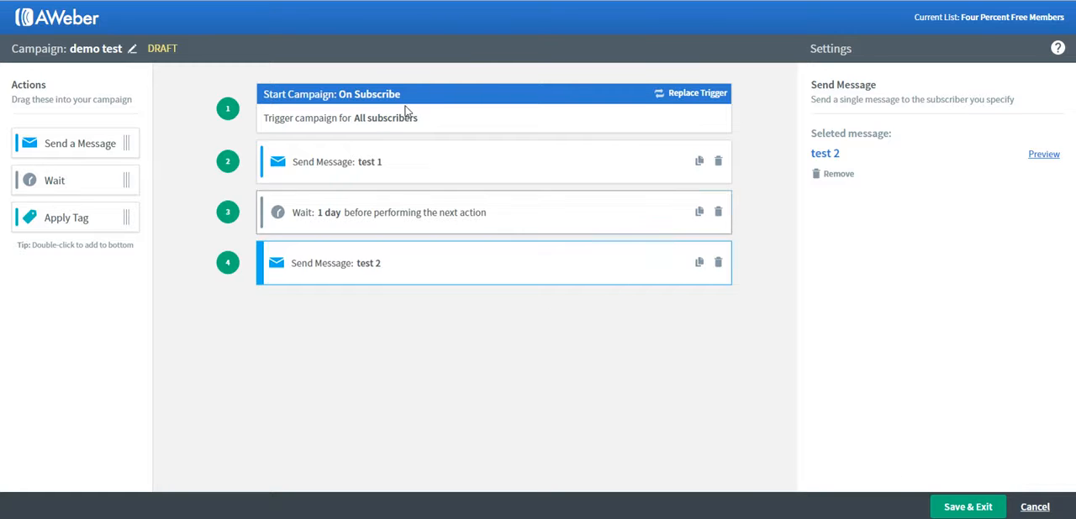
mouse_move(491, 272)
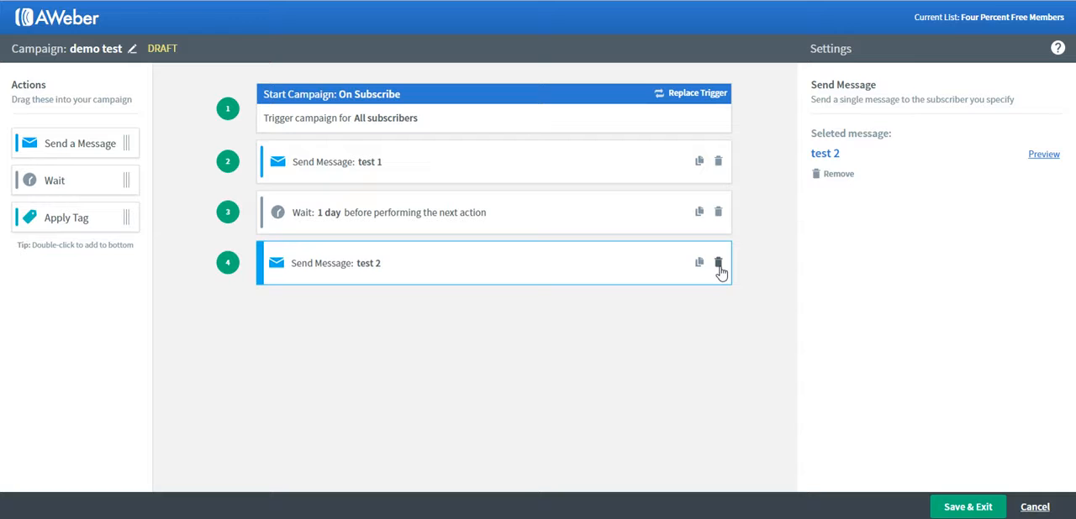
mouse_move(410, 223)
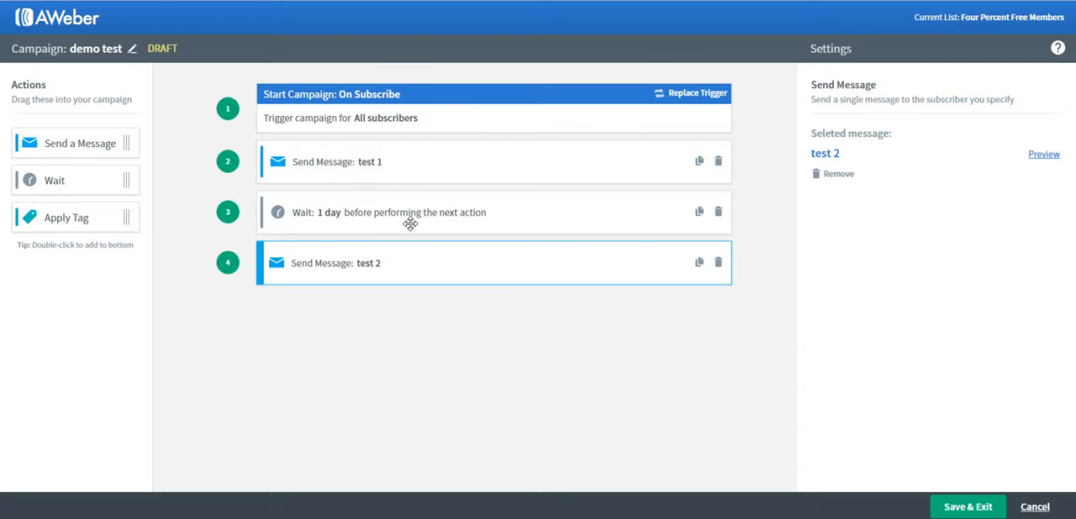
mouse_move(696, 212)
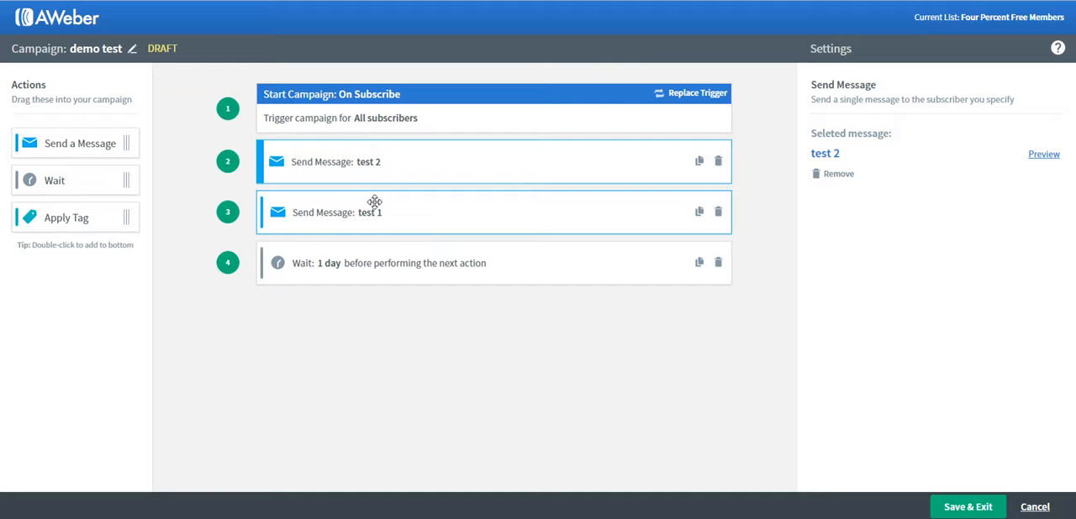
- Move the test 2 message after the 1-day wait and save the campaign
drag(367, 161, 367, 262)
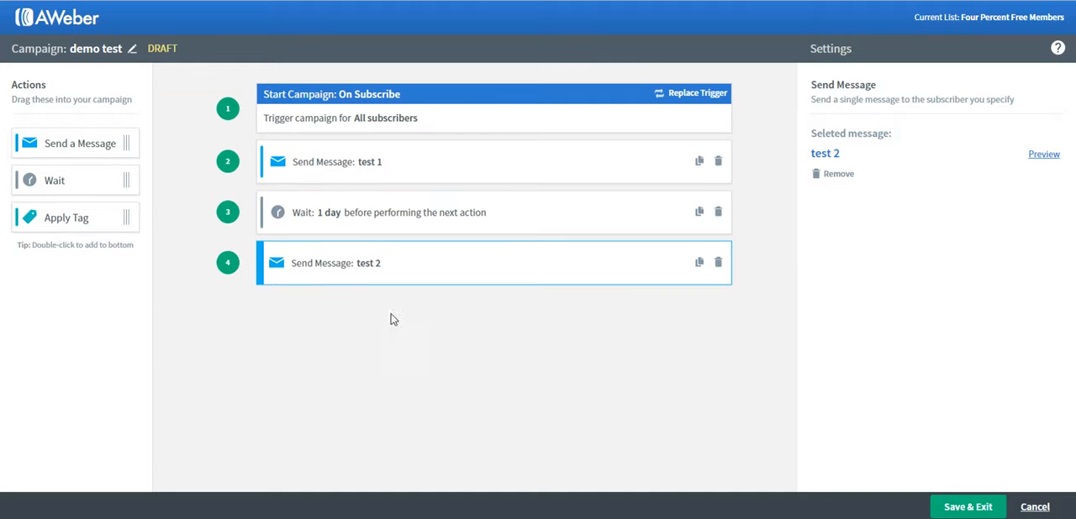
mouse_move(767, 181)
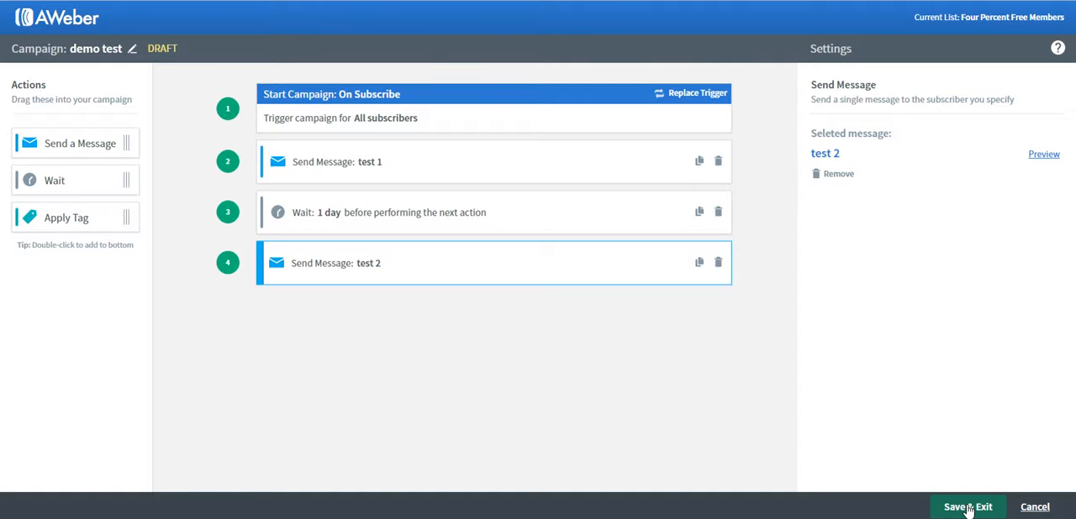
click(969, 507)
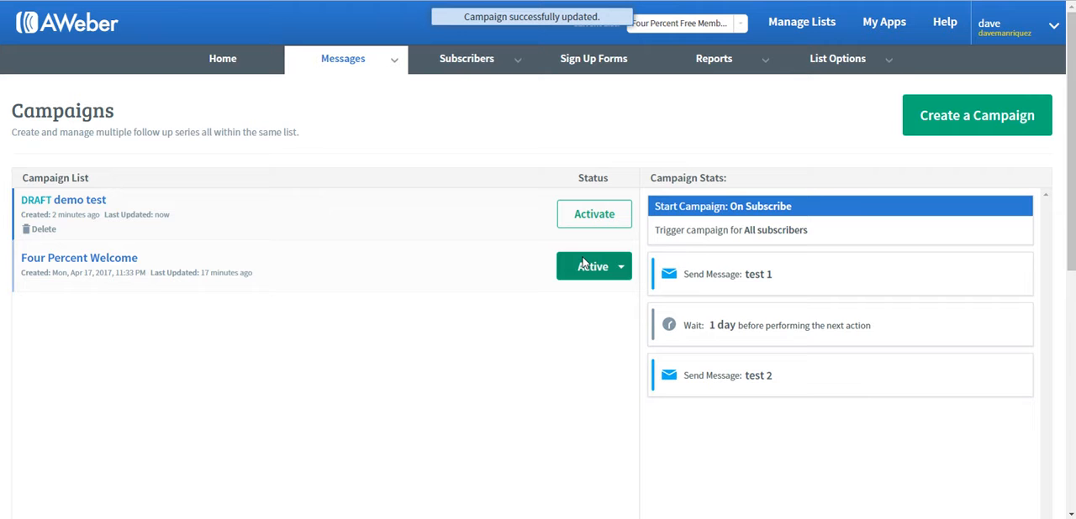
mouse_move(522, 208)
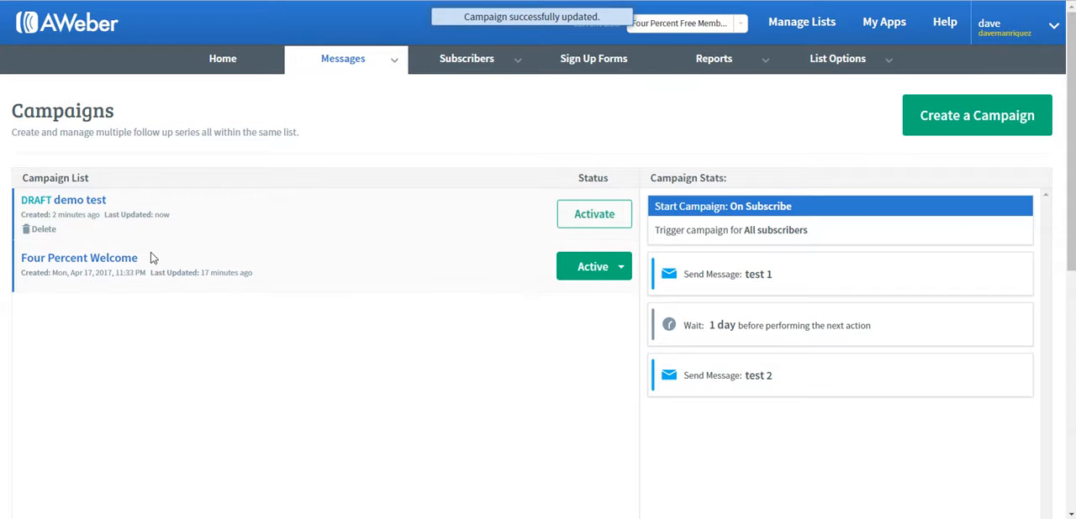
mouse_move(388, 245)
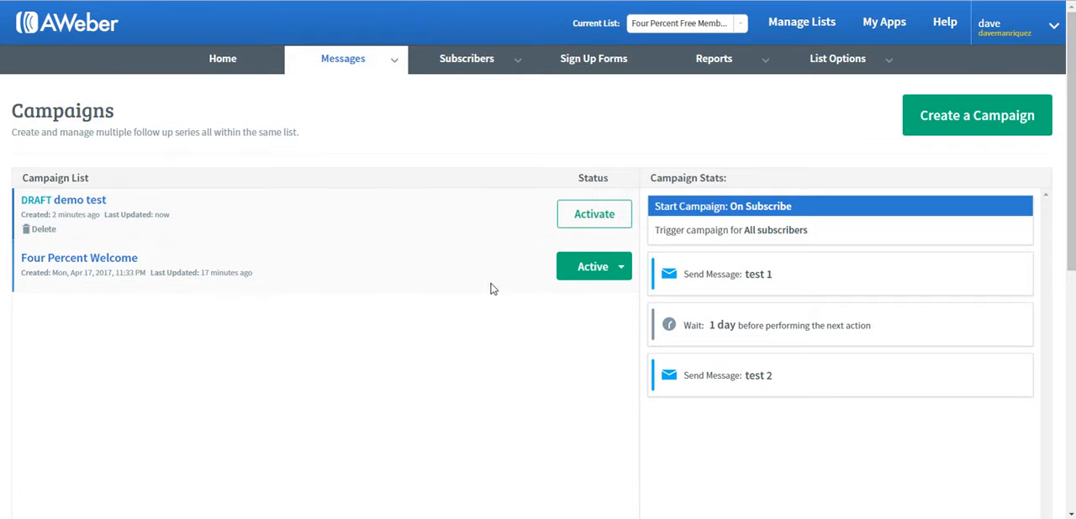
mouse_move(339, 271)
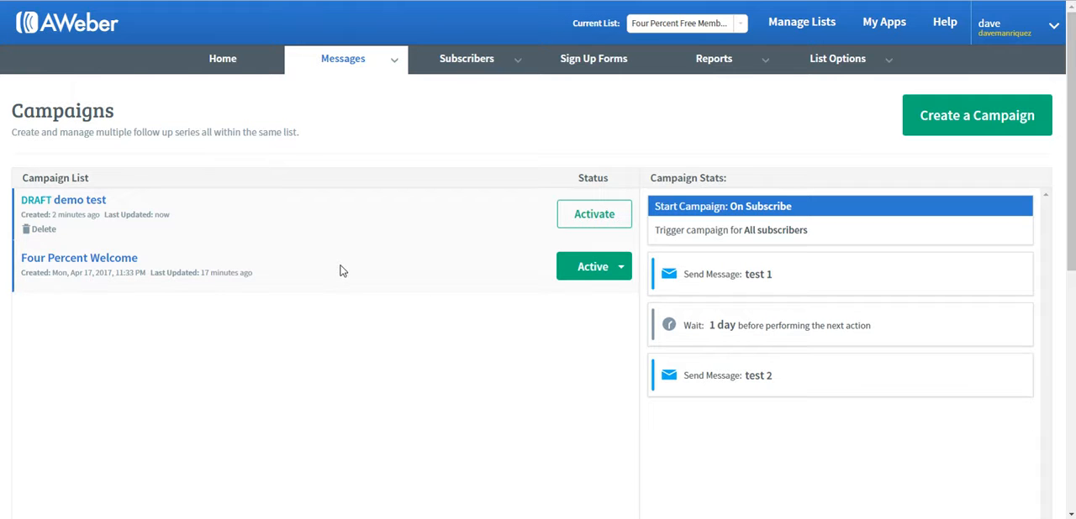
- Pause the Four Percent Welcome campaign and activate demo test
click(591, 265)
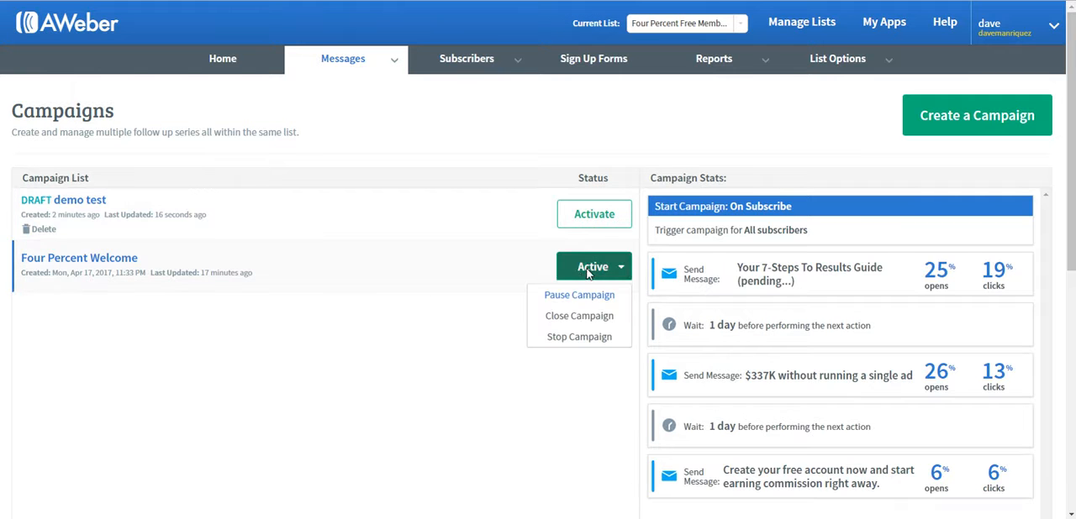
click(579, 296)
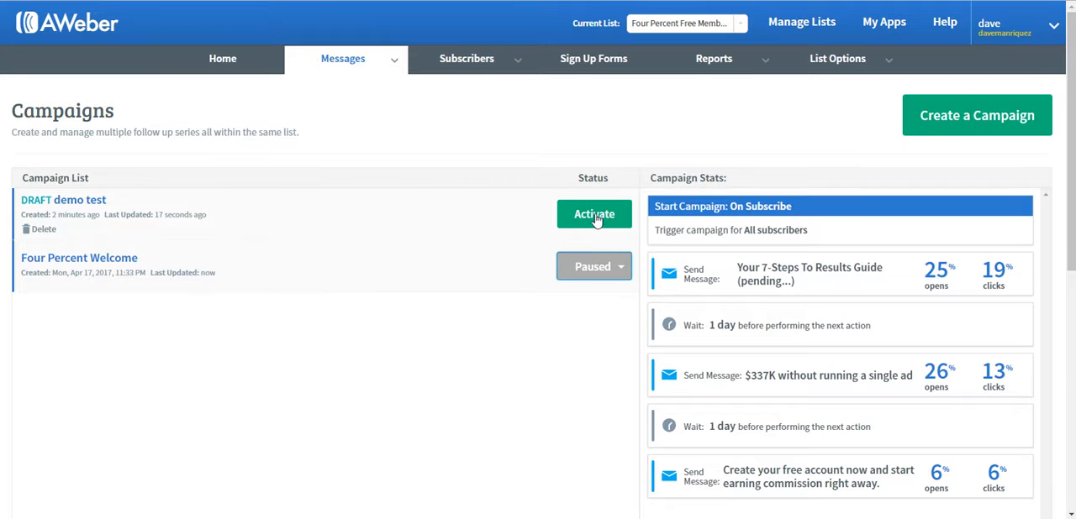
click(595, 215)
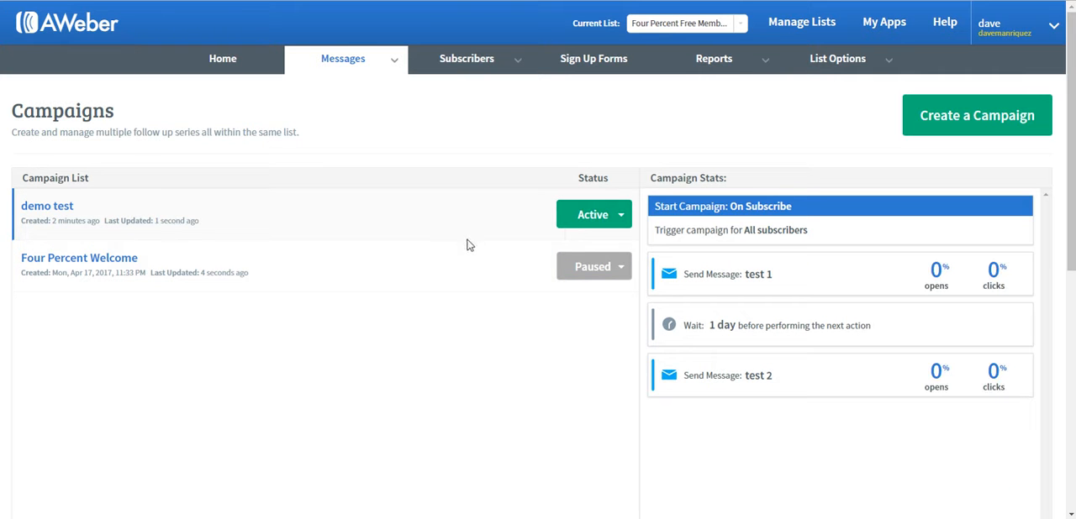
mouse_move(505, 274)
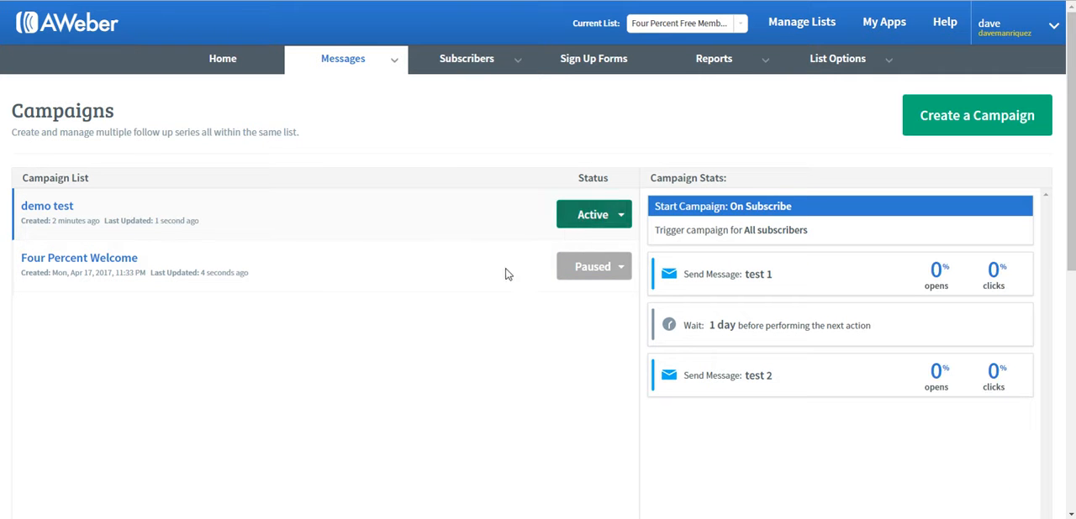
mouse_move(504, 262)
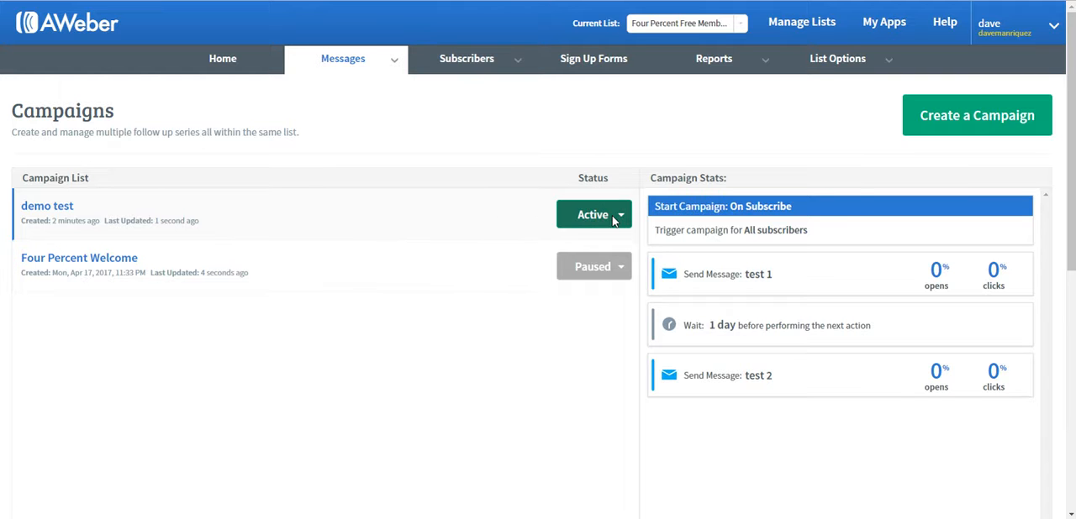
- Pause the demo test campaign, then reactivate it
click(620, 216)
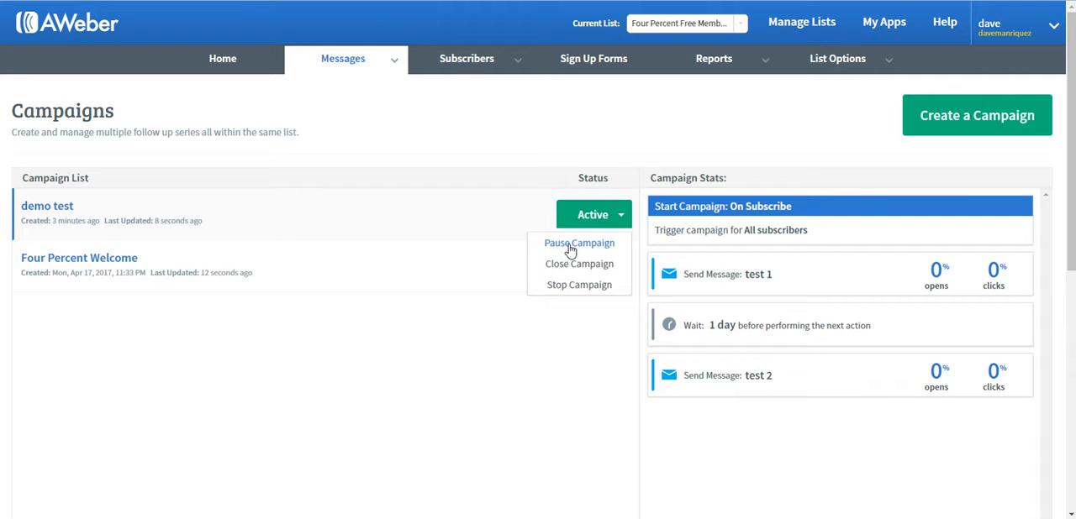
click(578, 242)
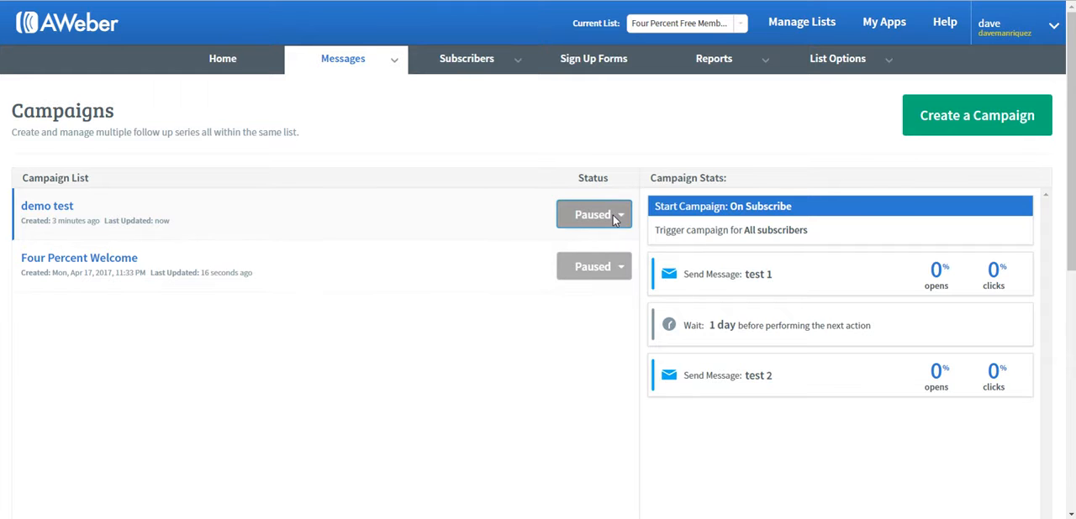
click(592, 215)
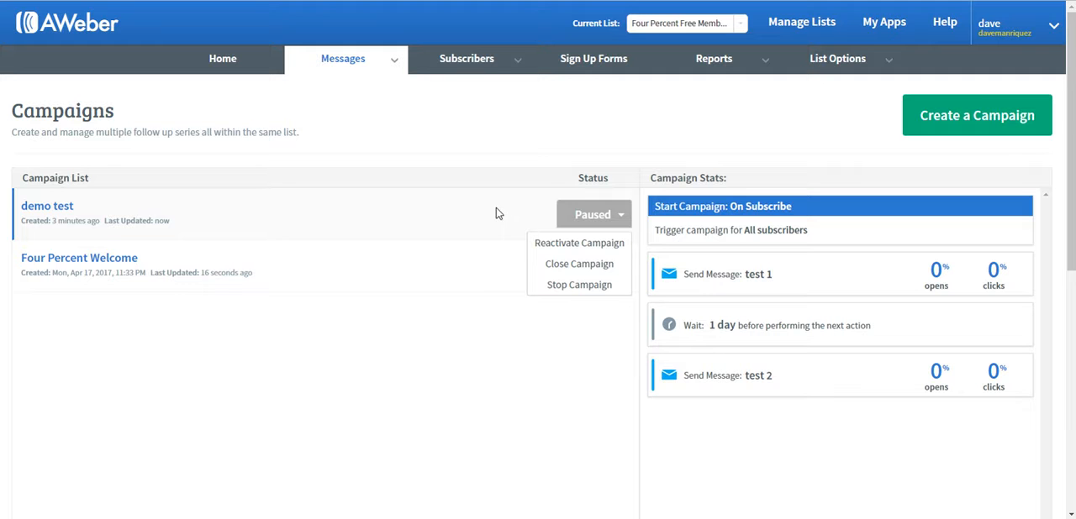
mouse_move(578, 242)
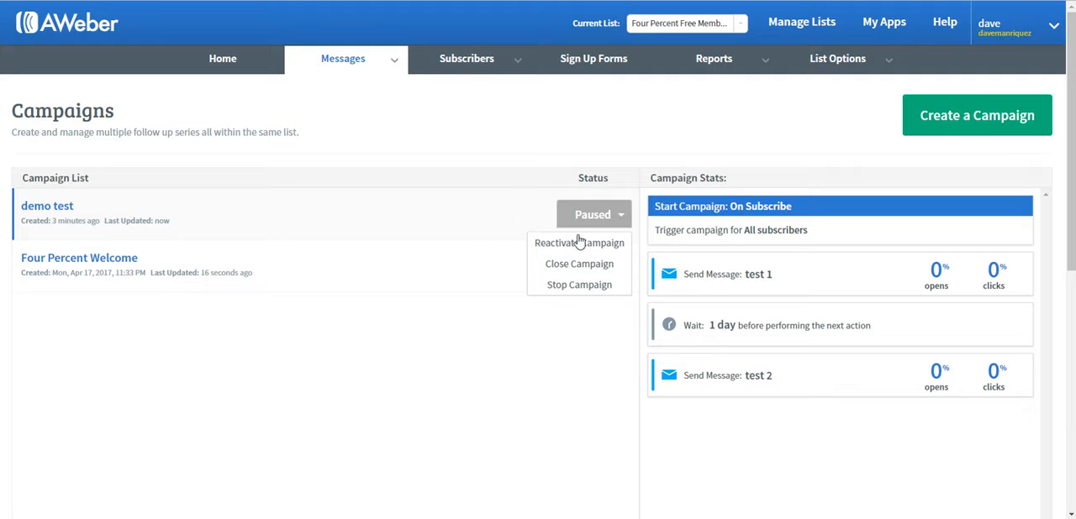
click(837, 57)
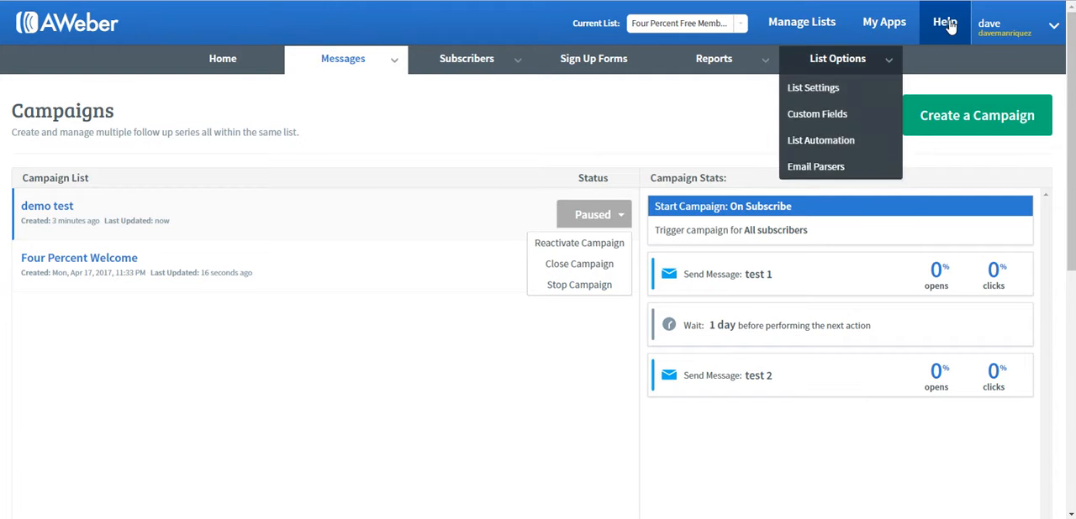
mouse_move(407, 209)
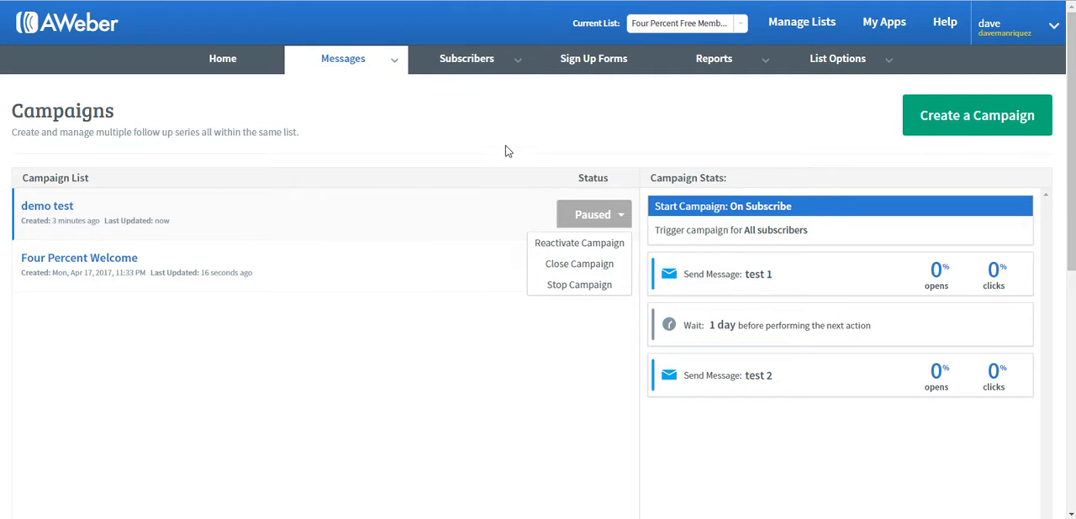
mouse_move(453, 223)
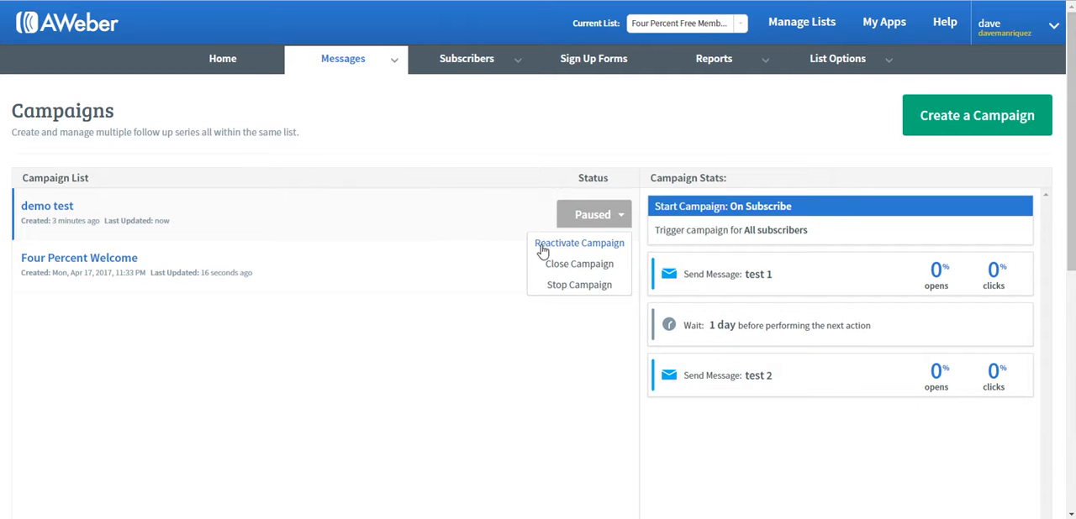
click(578, 242)
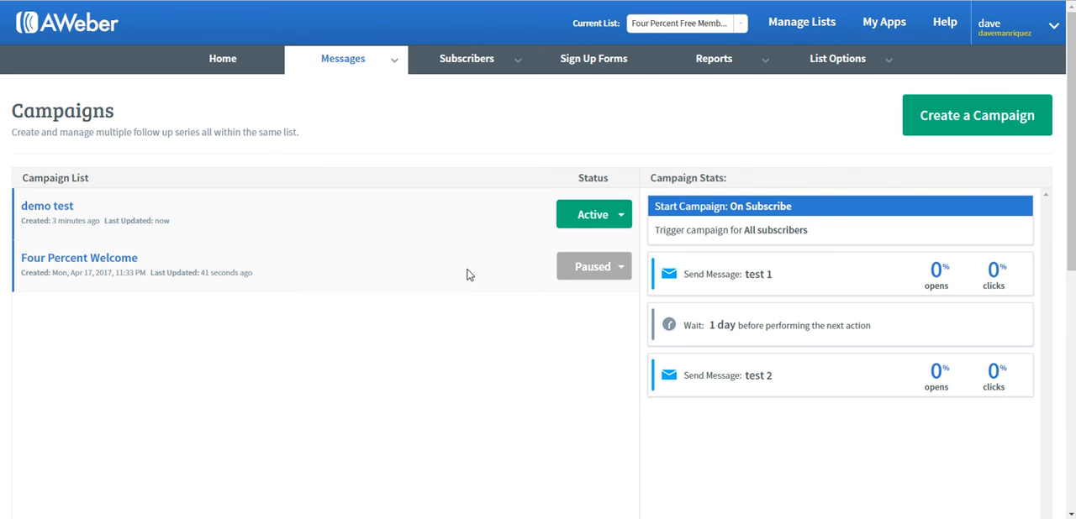
click(467, 59)
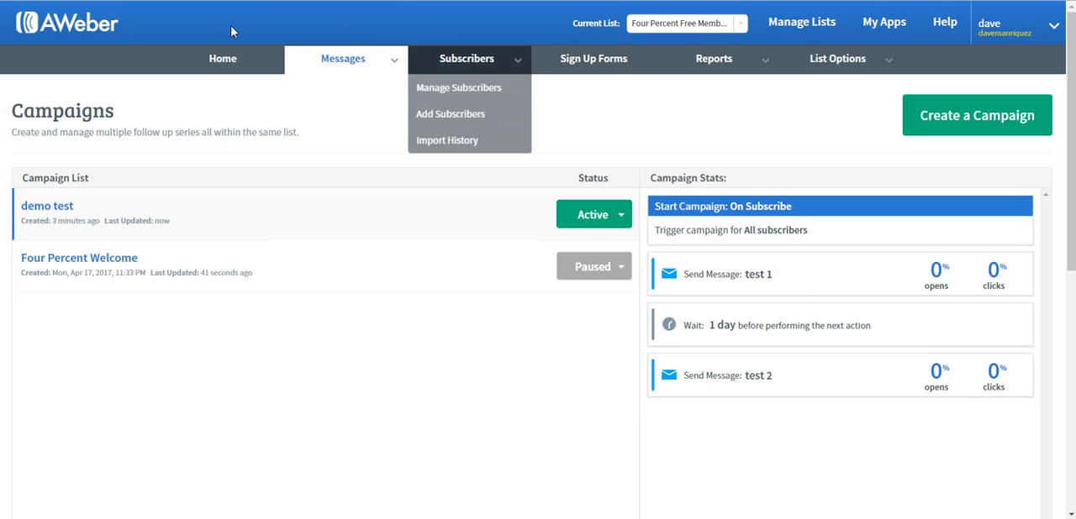